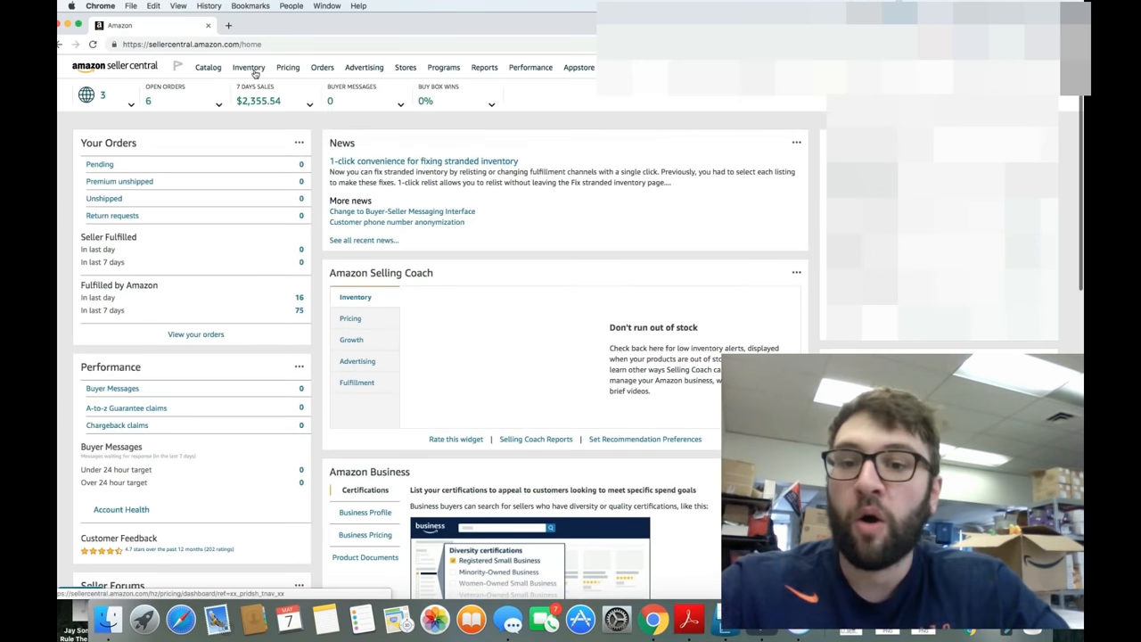
Go to Catalog > Add Products and put the cursor in the catalog search box
left_click(207, 67)
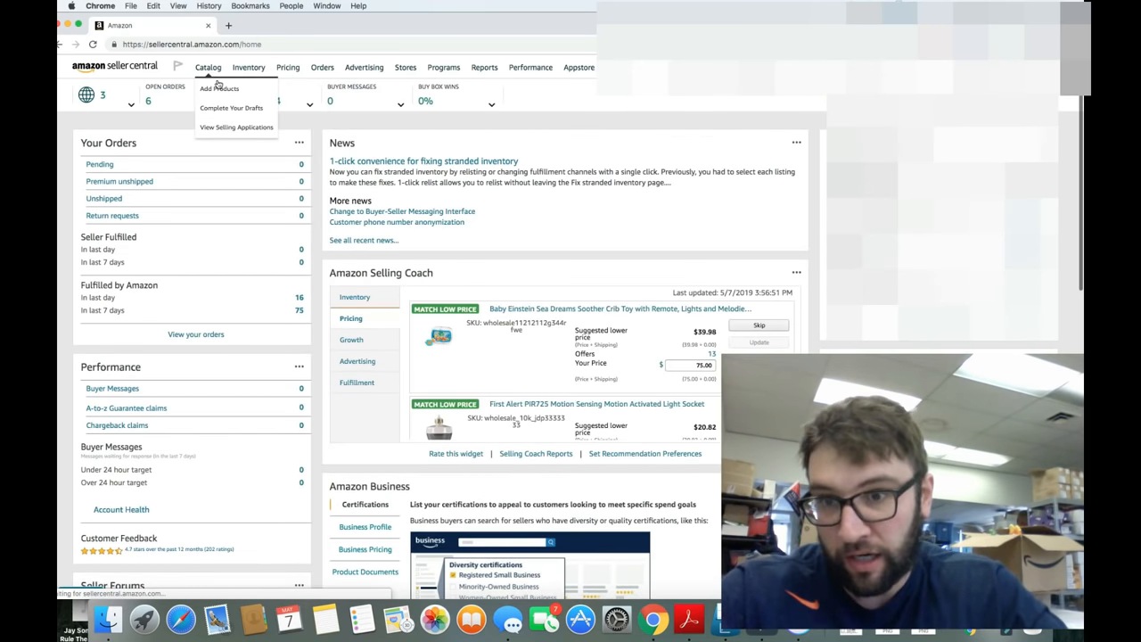
left_click(219, 88)
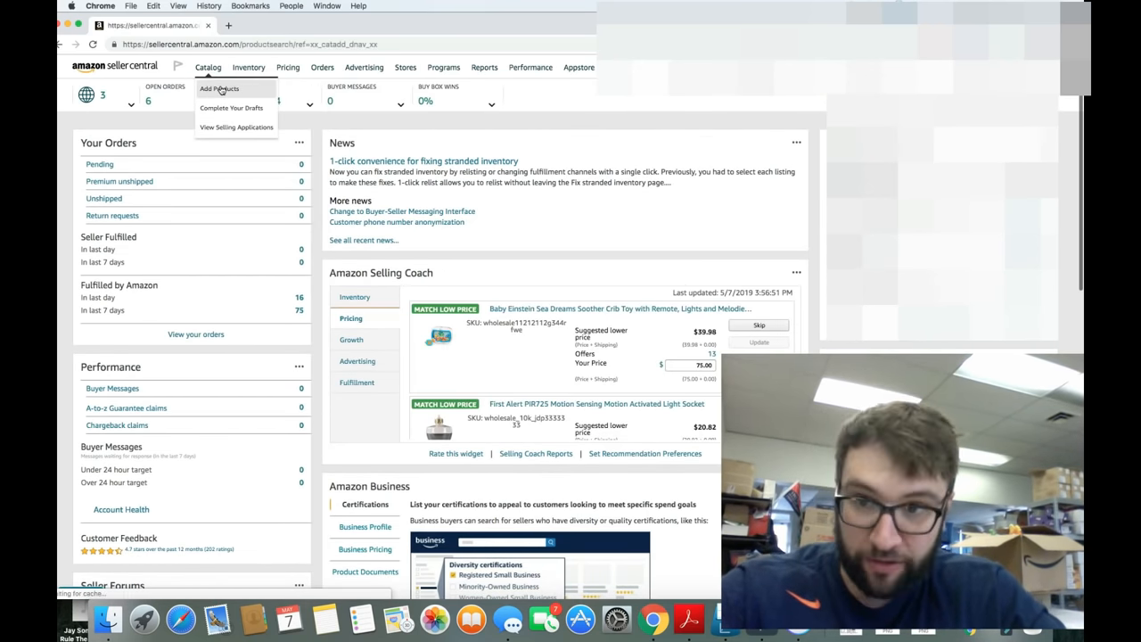
left_click(219, 88)
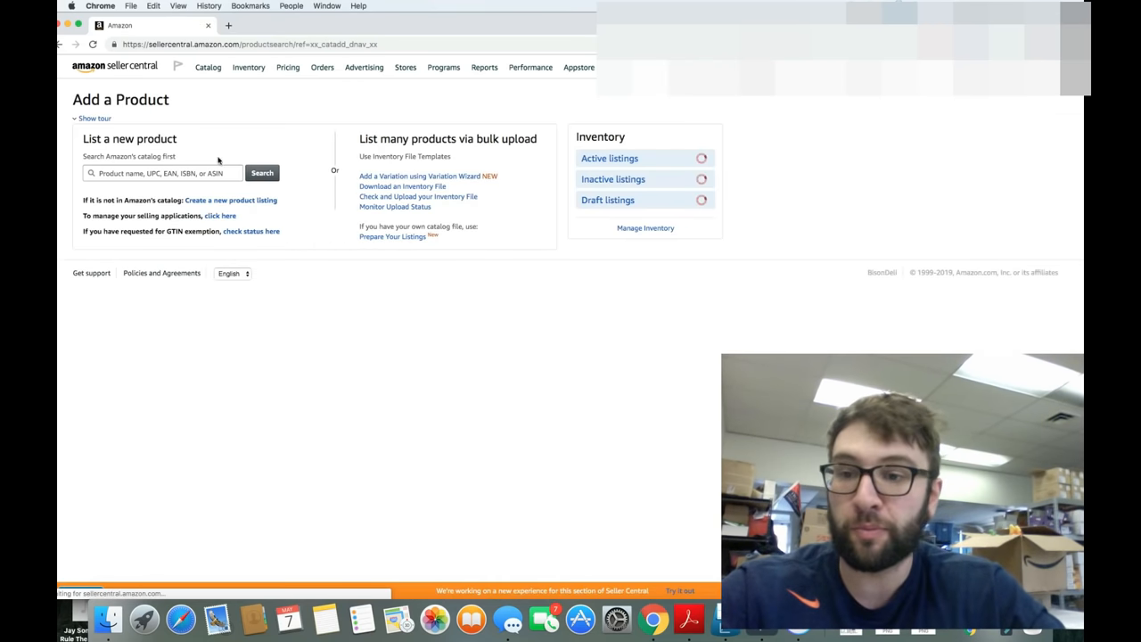
left_click(160, 173)
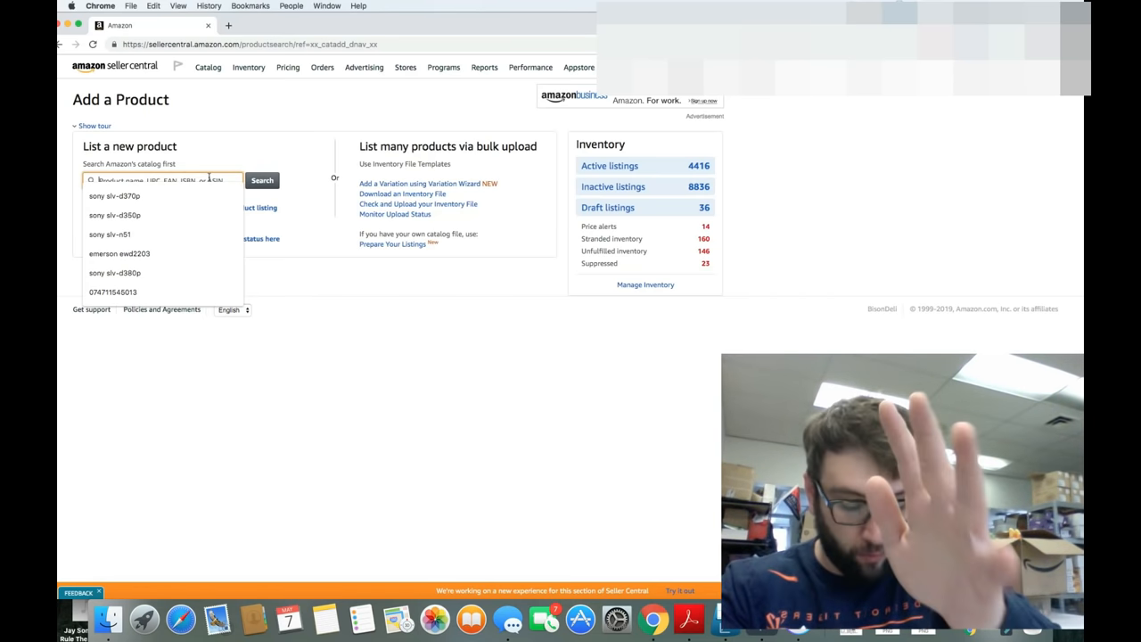
type("q")
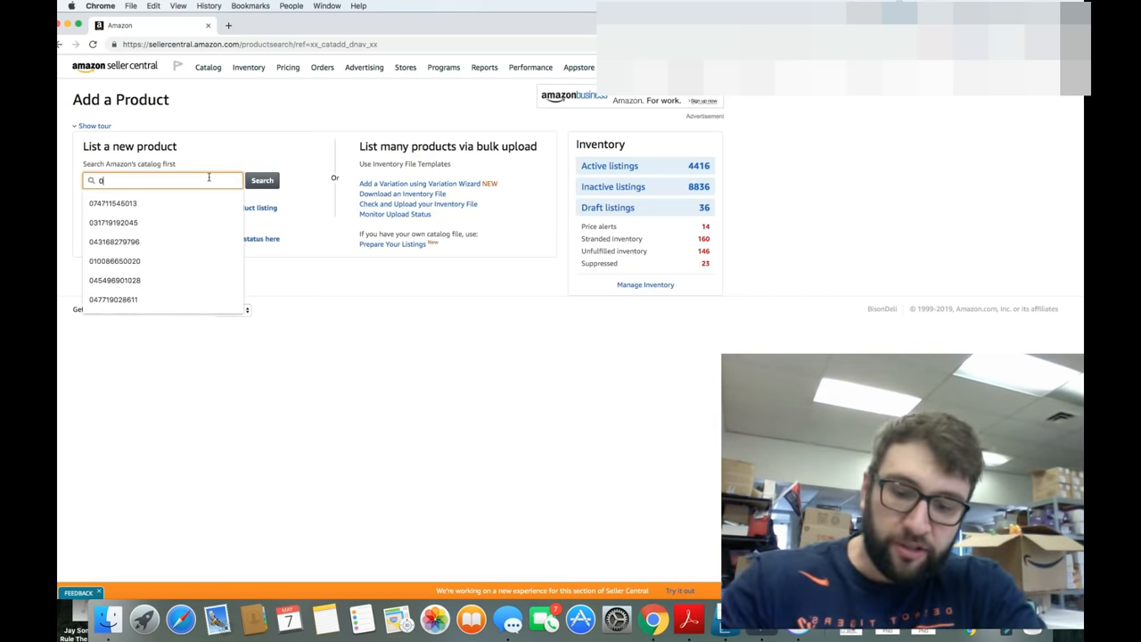
type("1463373175")
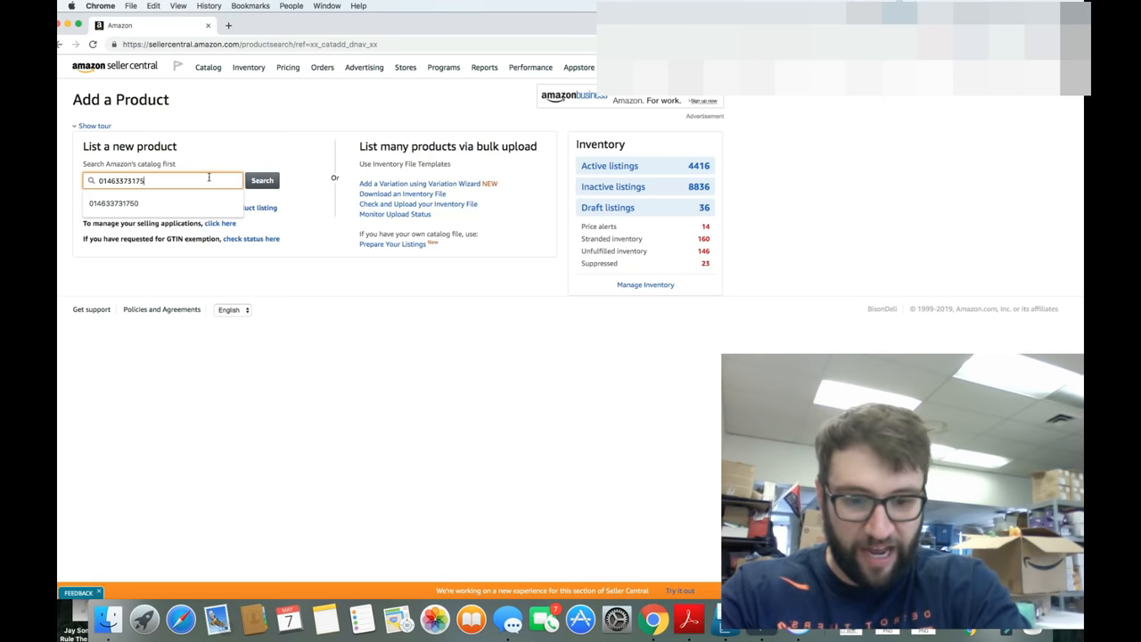
left_click(113, 202)
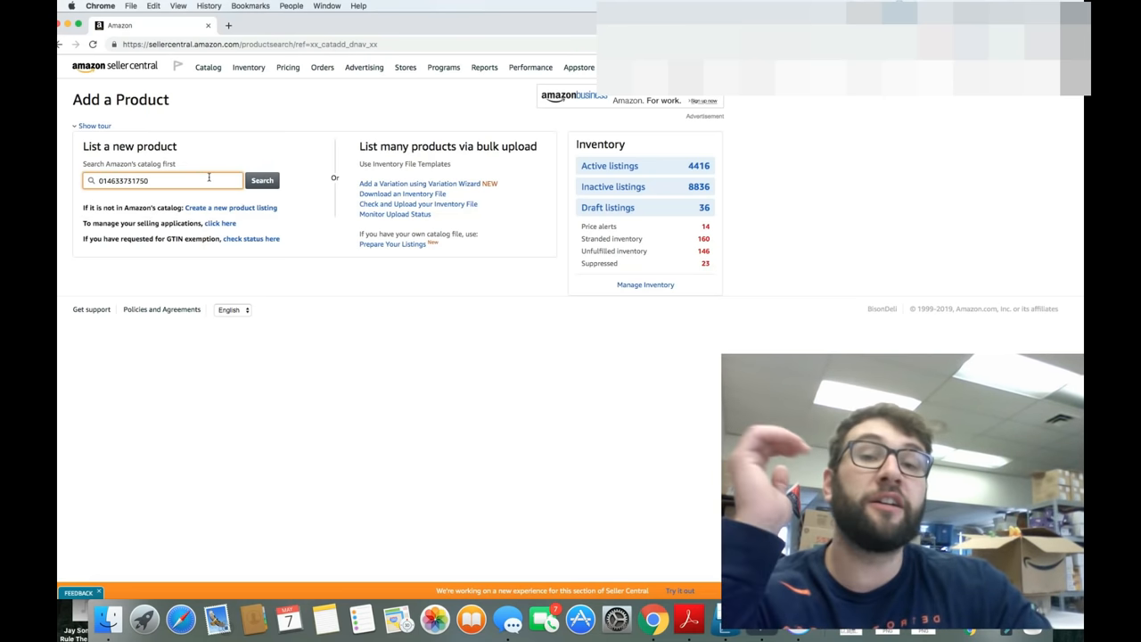
mouse_move(165, 185)
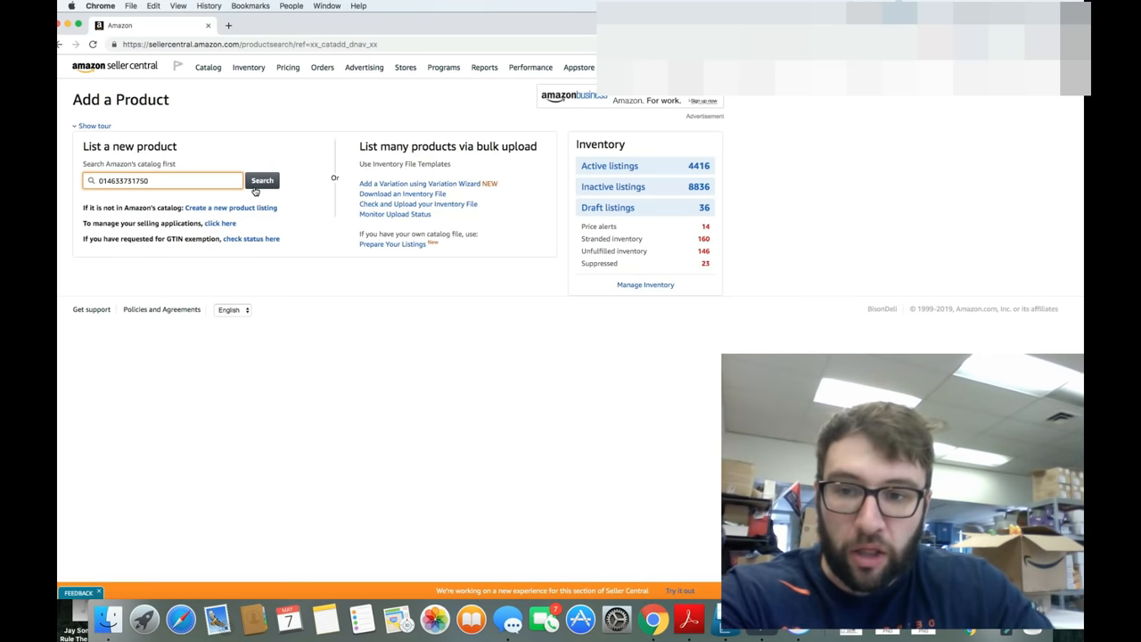
left_click(262, 180)
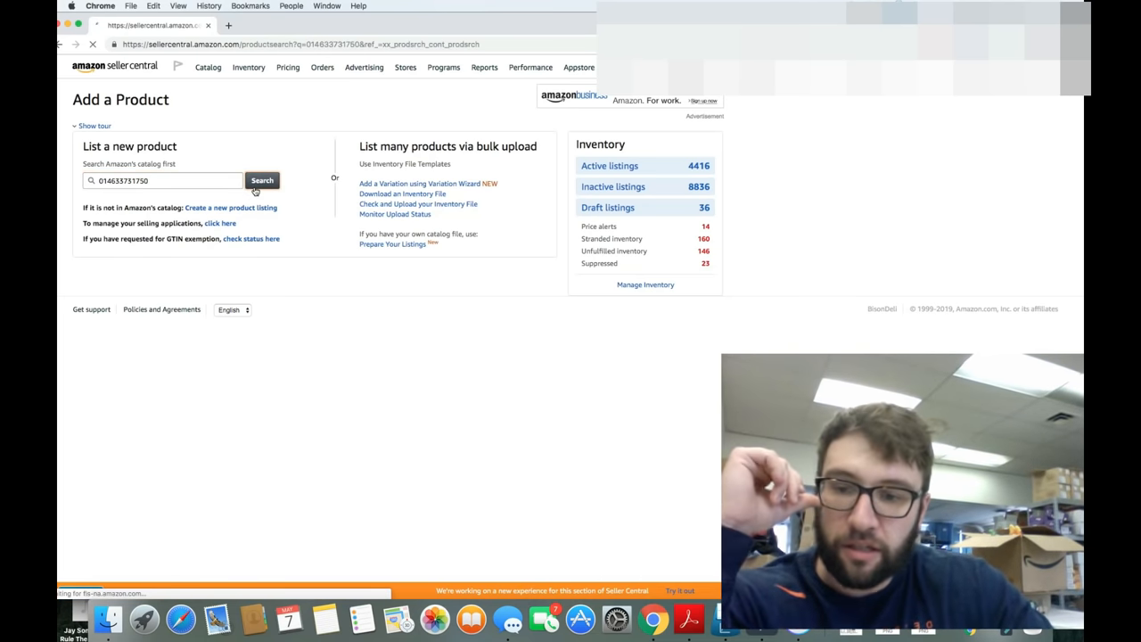
left_click(262, 180)
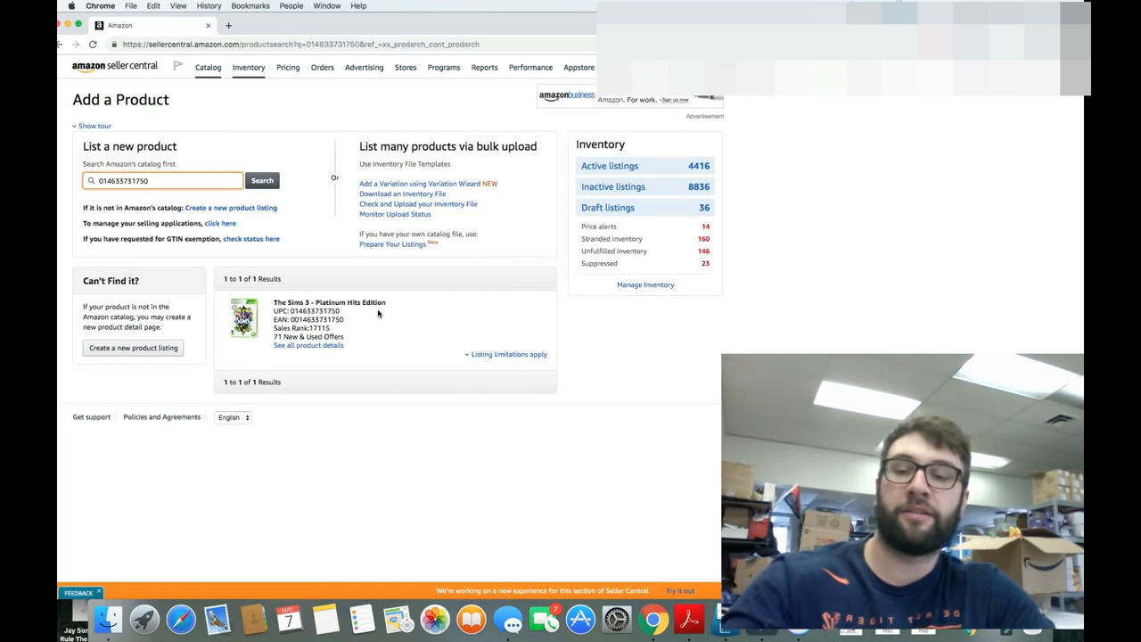
mouse_move(495, 354)
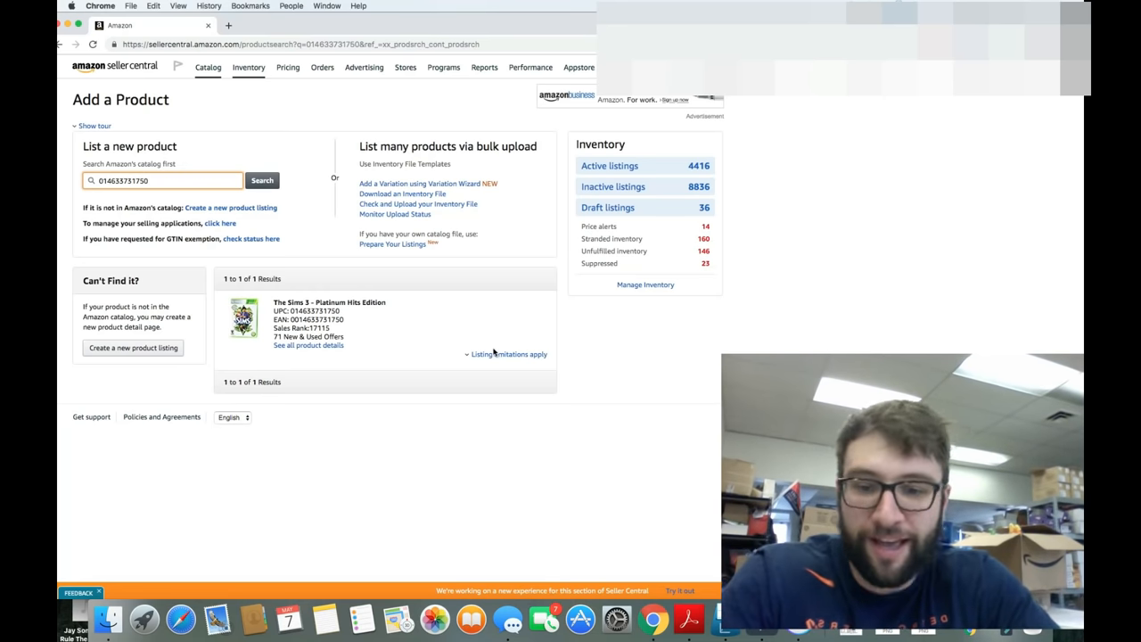
Expand listing limitations: new, collectible and used allowed, refurbished not approved
left_click(509, 354)
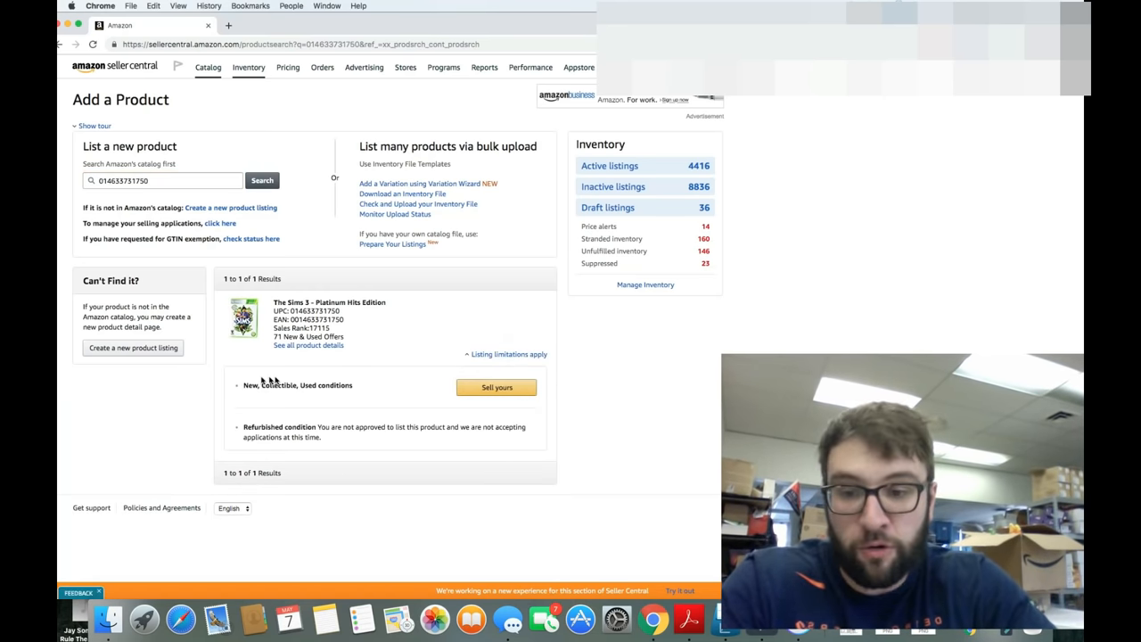
mouse_move(369, 386)
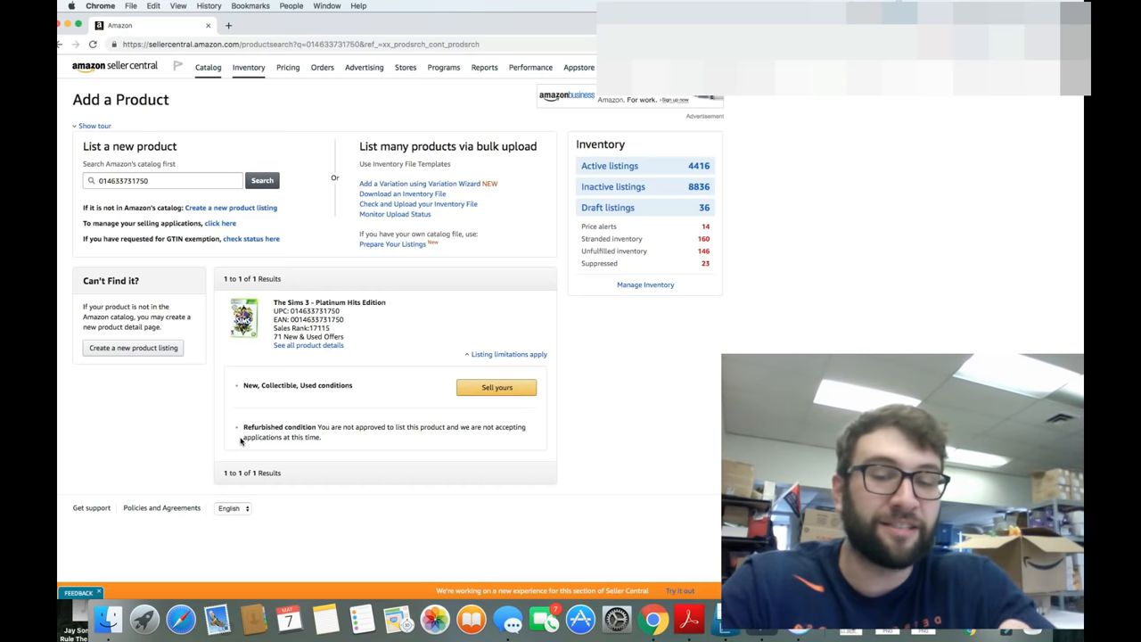
mouse_move(317, 382)
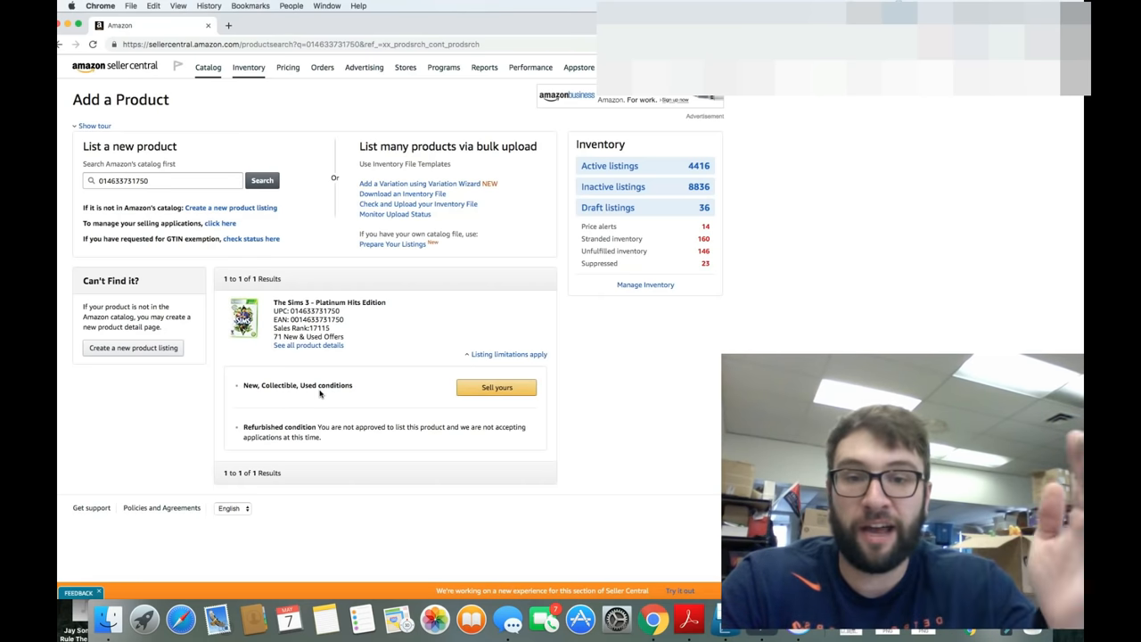
Start selling The Sims 3 via Sell yours, opening the empty offer form
left_click(355, 25)
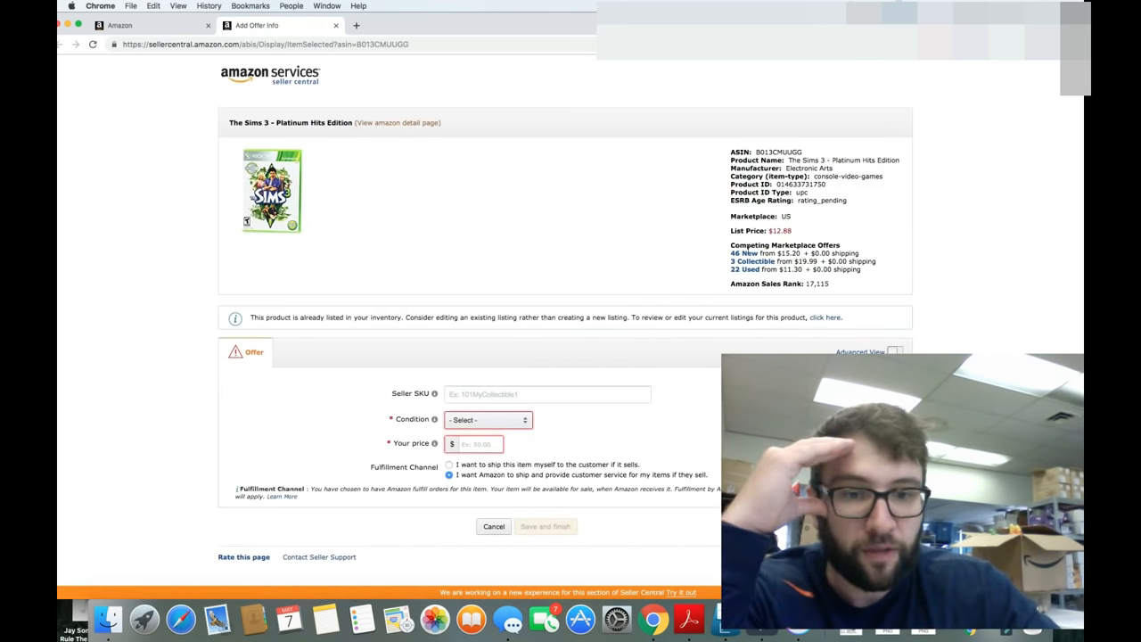
mouse_move(743, 253)
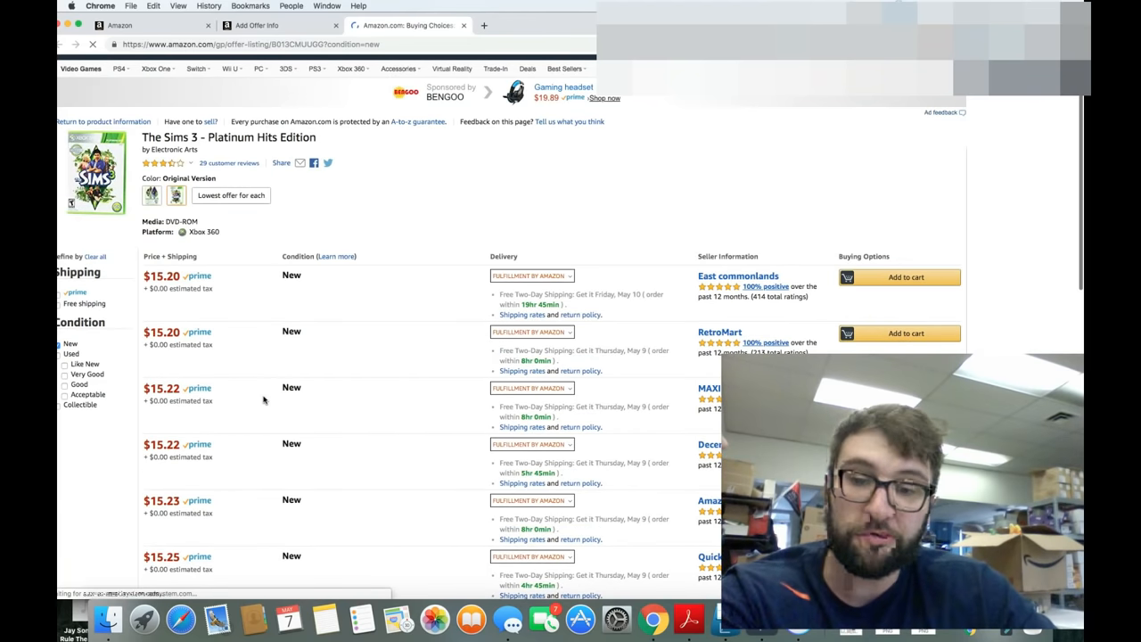
Browse Amazon's used offers for The Sims 3, priced $7.36 to $11.30
left_click(905, 277)
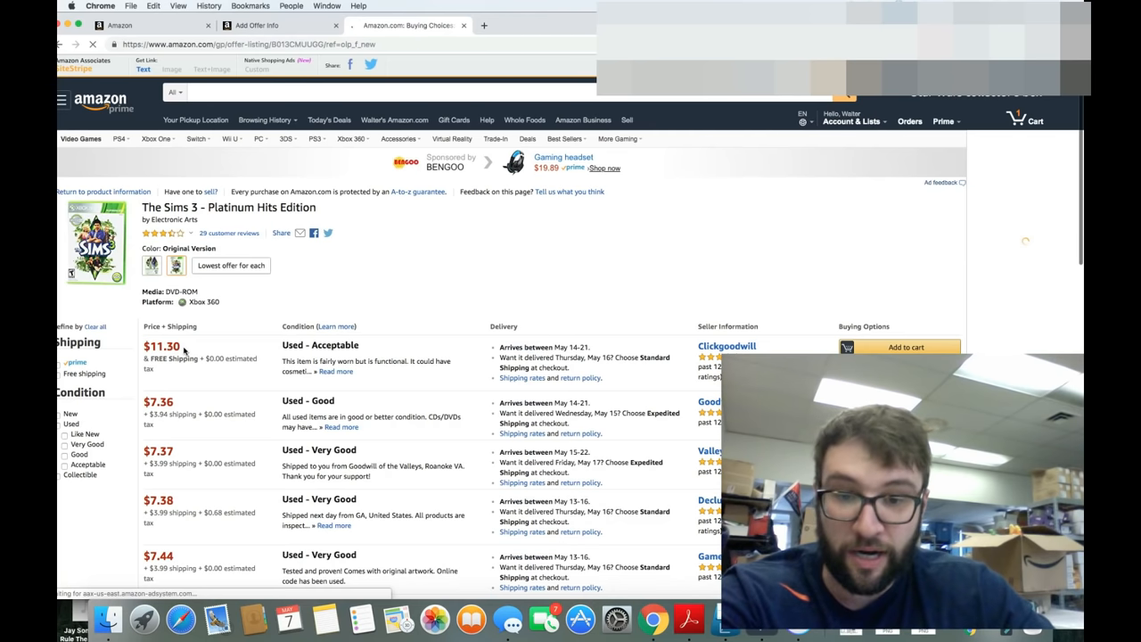
left_click(906, 347)
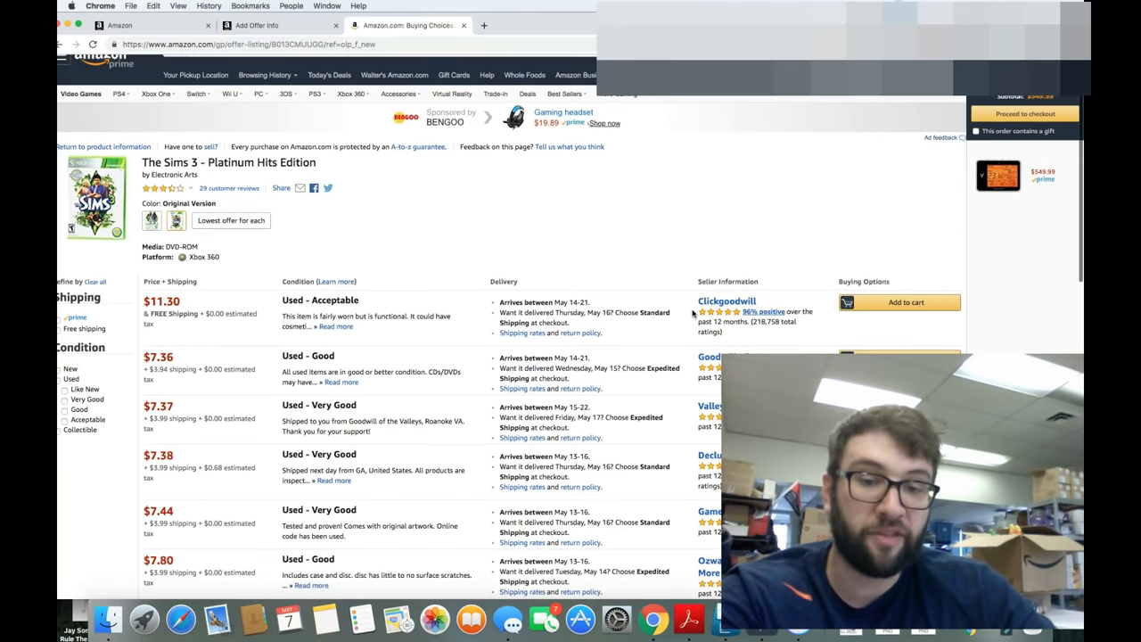
scroll("up", 3)
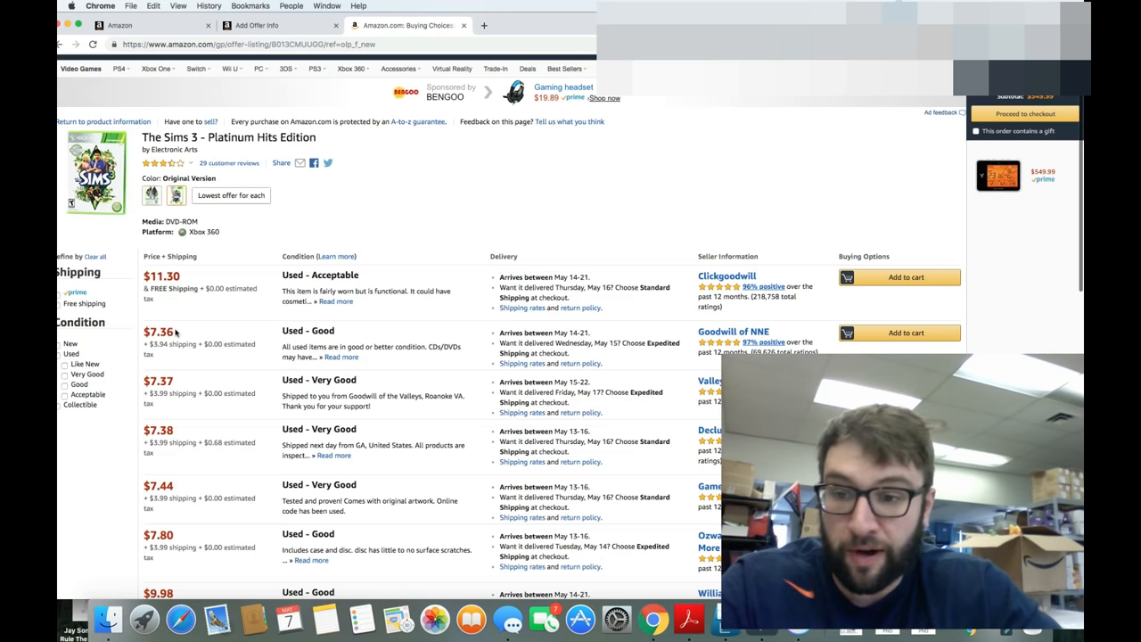
mouse_move(212, 316)
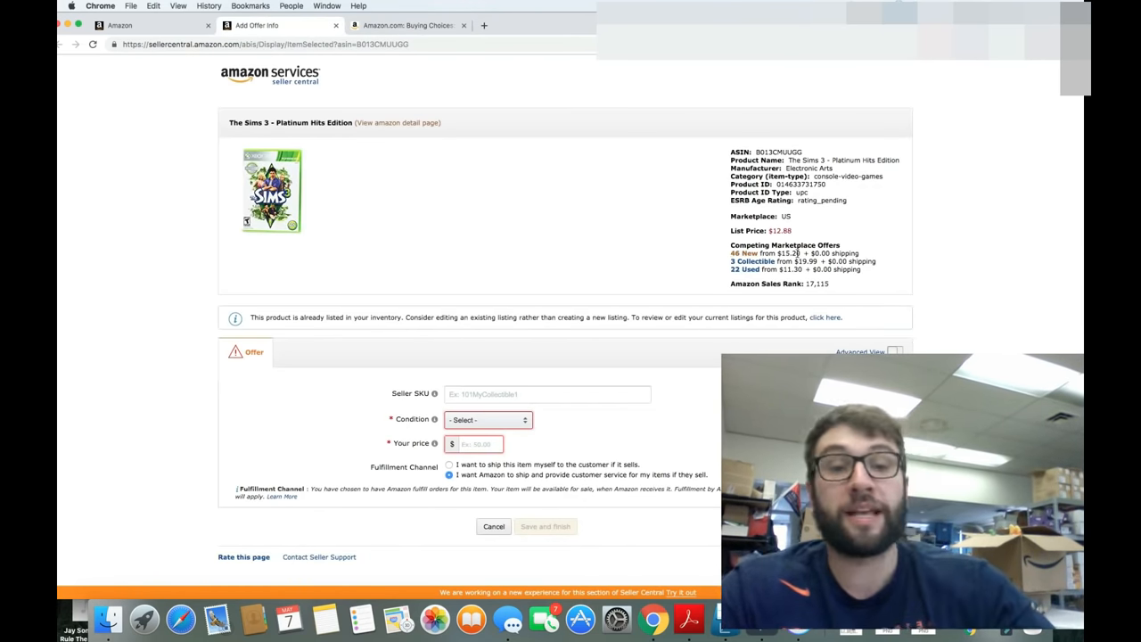
Set condition New and price $14.99, keep Amazon fulfillment, and save the offer
left_click(488, 420)
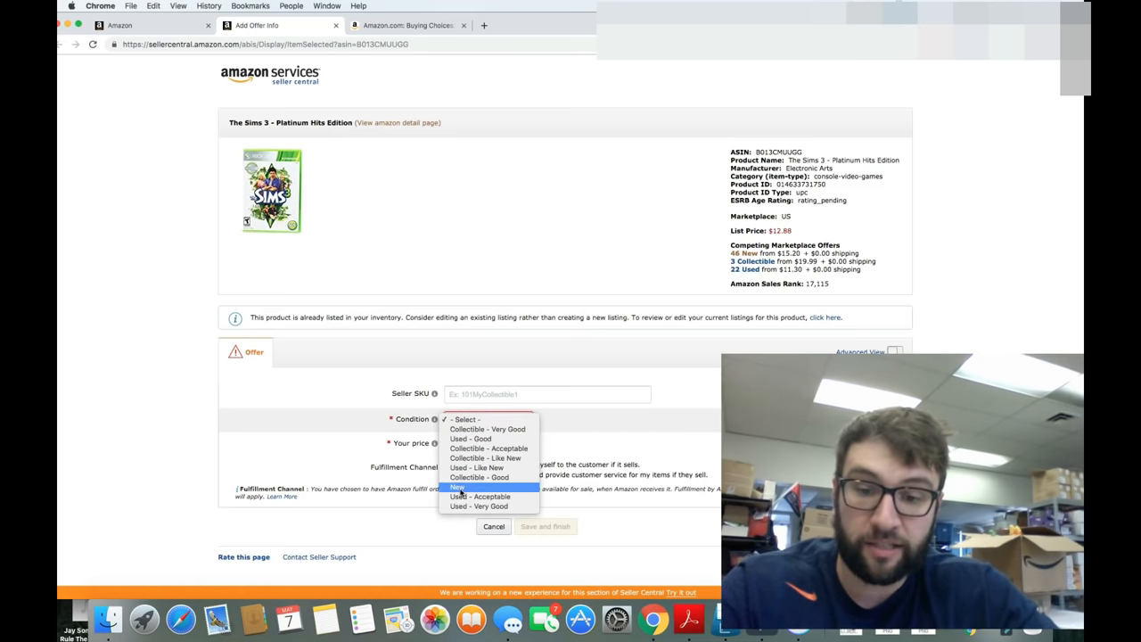
left_click(457, 486)
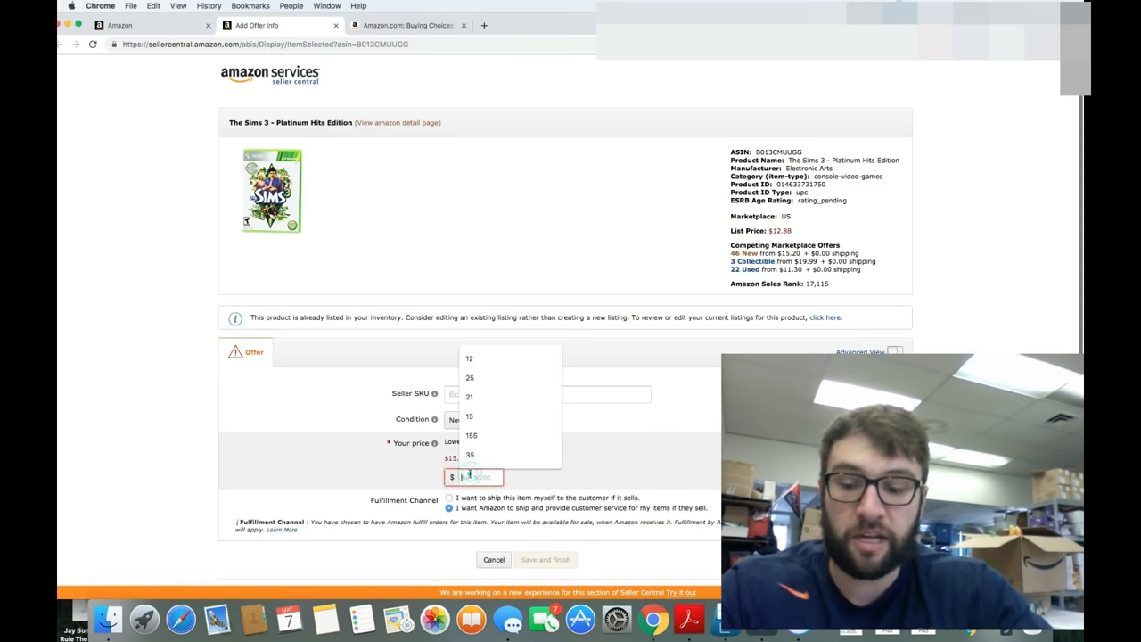
type("14.95")
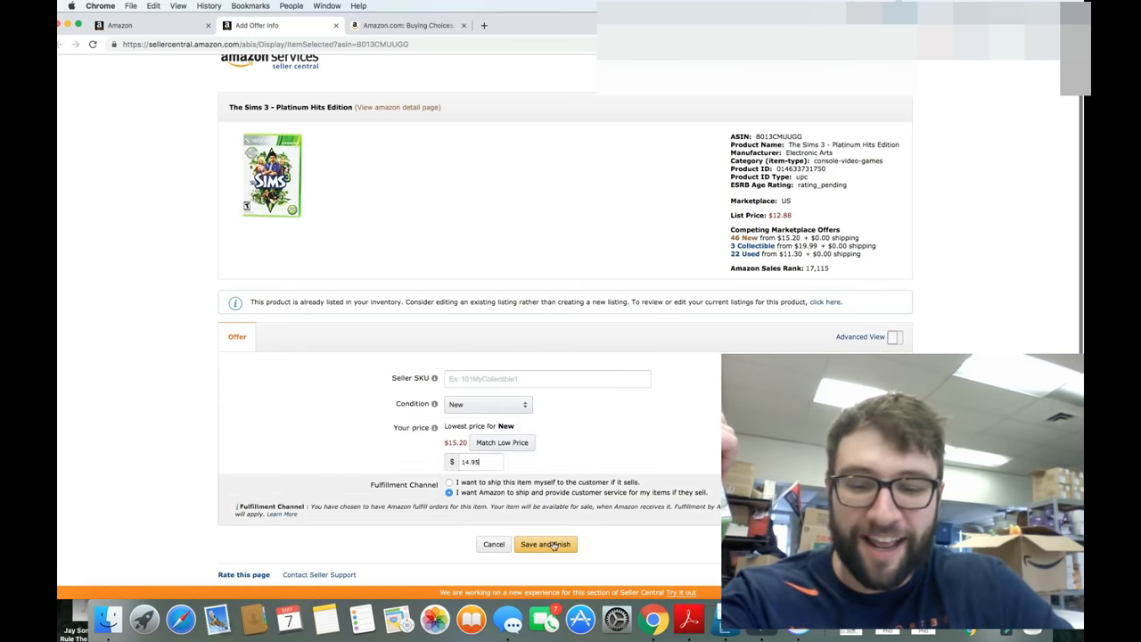
left_click(545, 544)
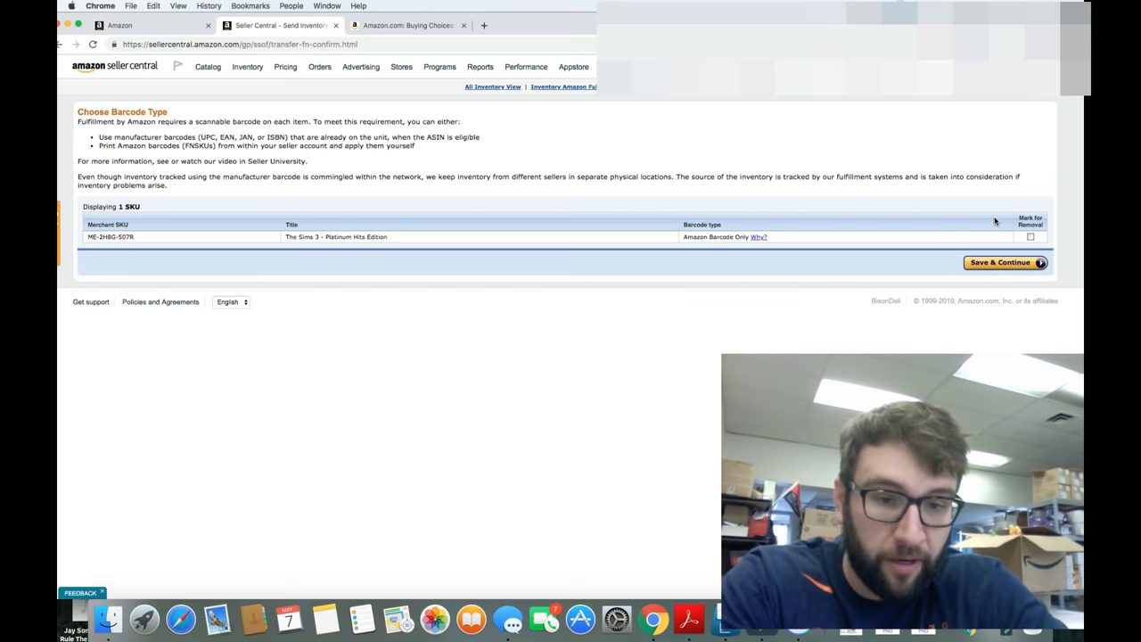
Keep Amazon barcodes for The Sims 3 SKU and save the barcode step
left_click(1000, 262)
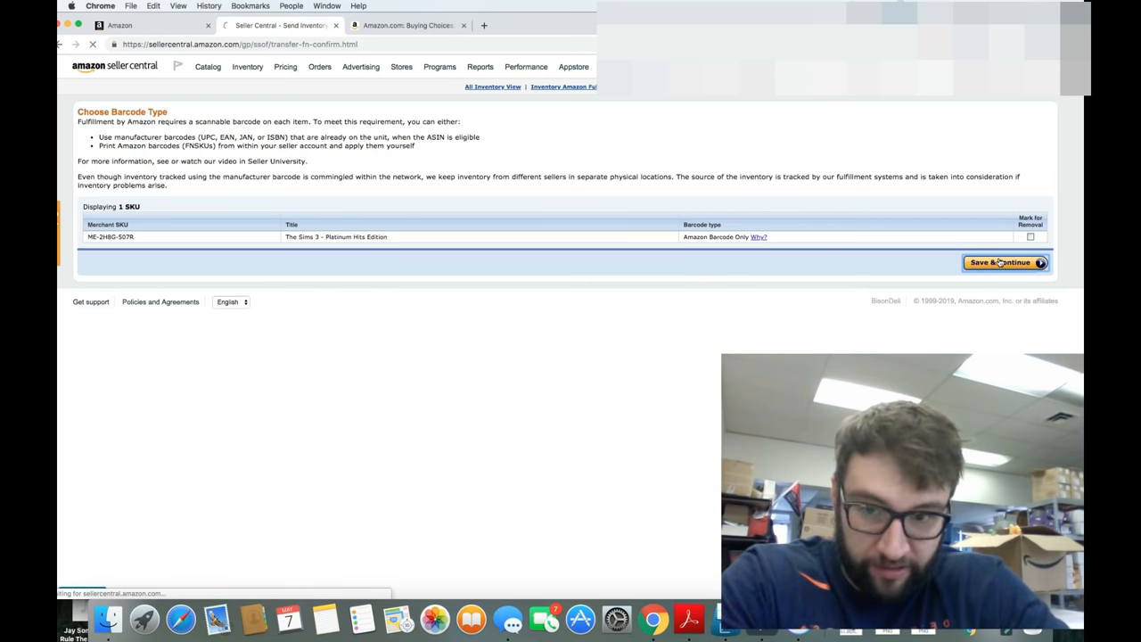
left_click(1004, 262)
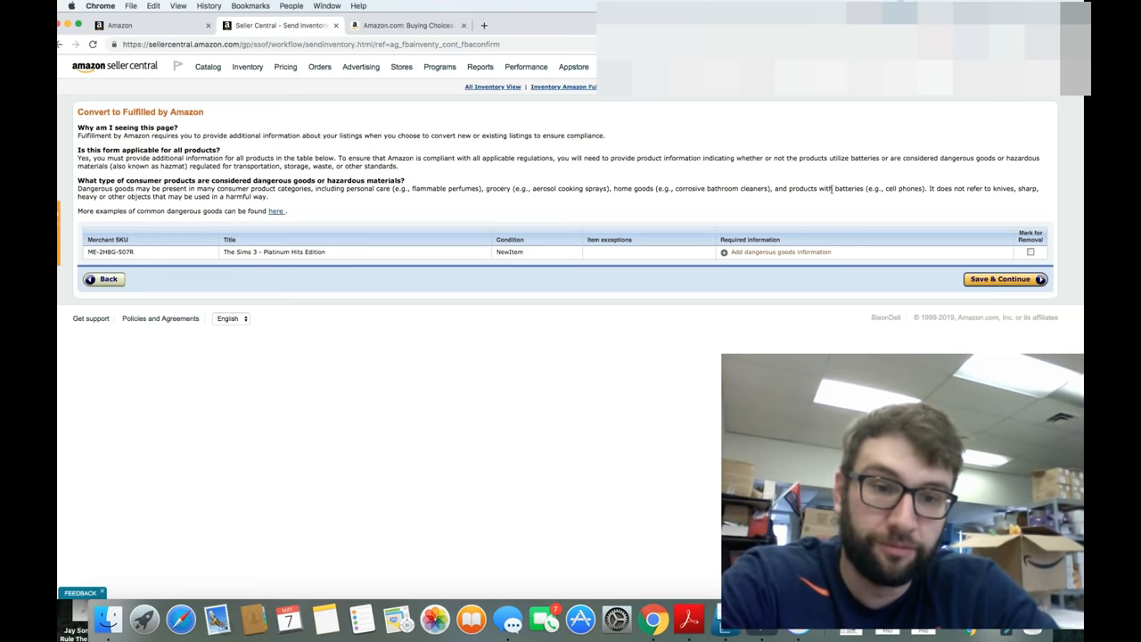
Answer No to the battery and hazardous-material questions, submit, and save the compliance form
left_click(780, 251)
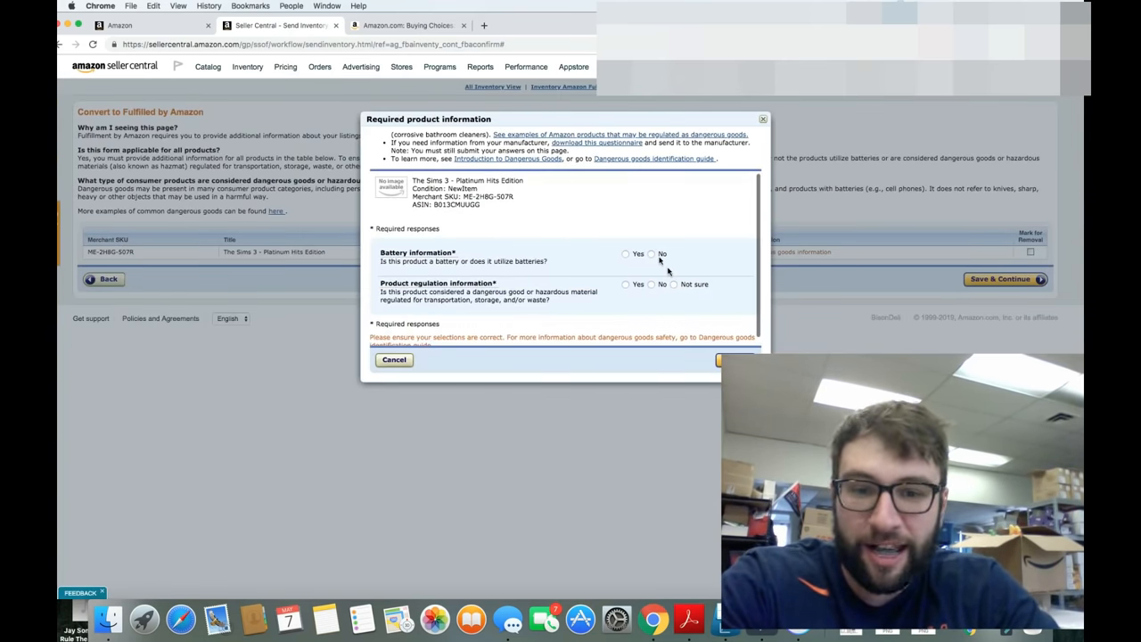
left_click(651, 253)
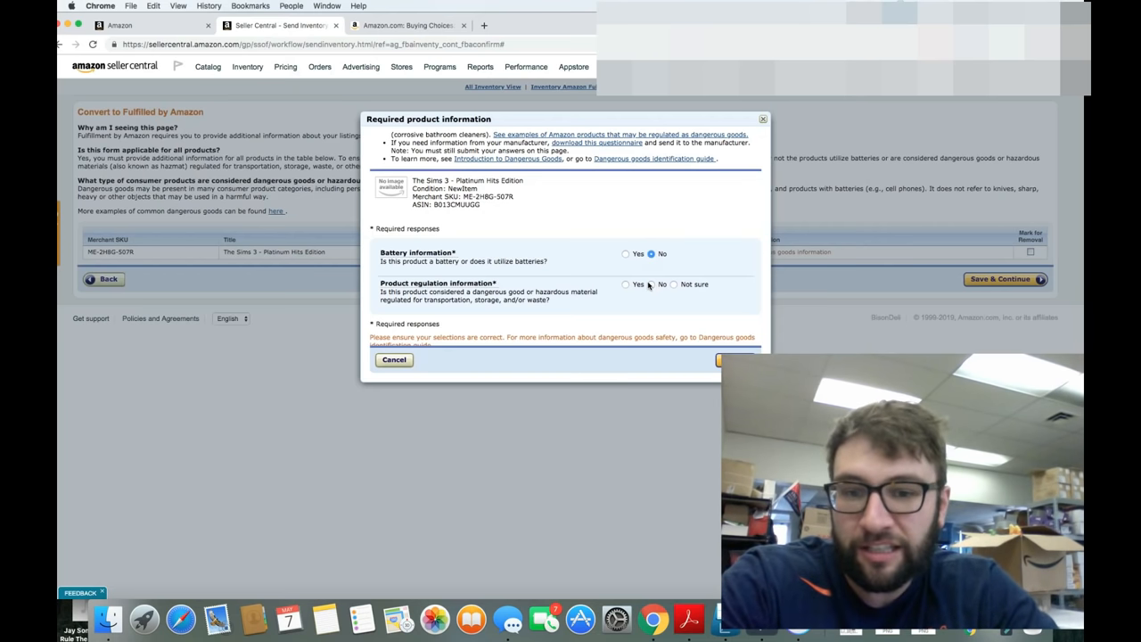
left_click(651, 275)
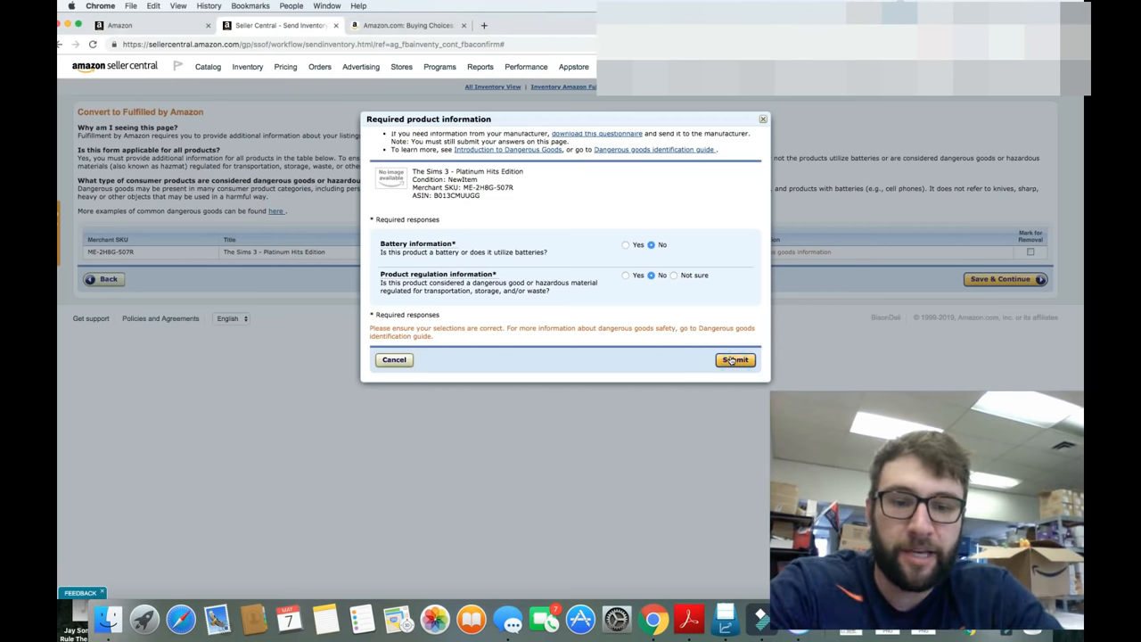
left_click(735, 360)
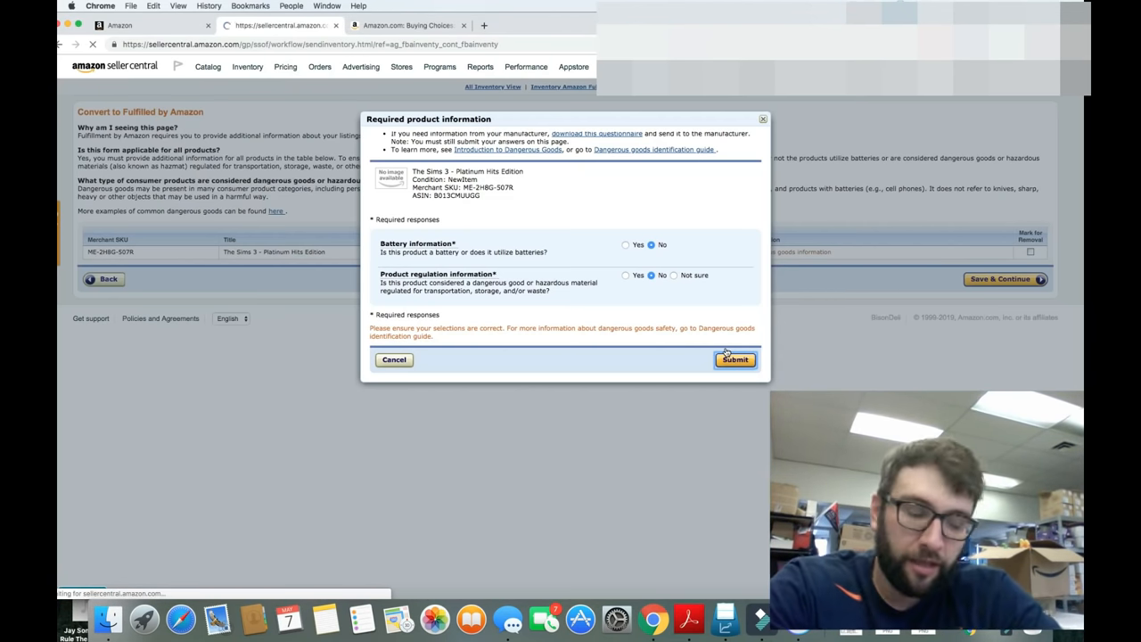
left_click(734, 359)
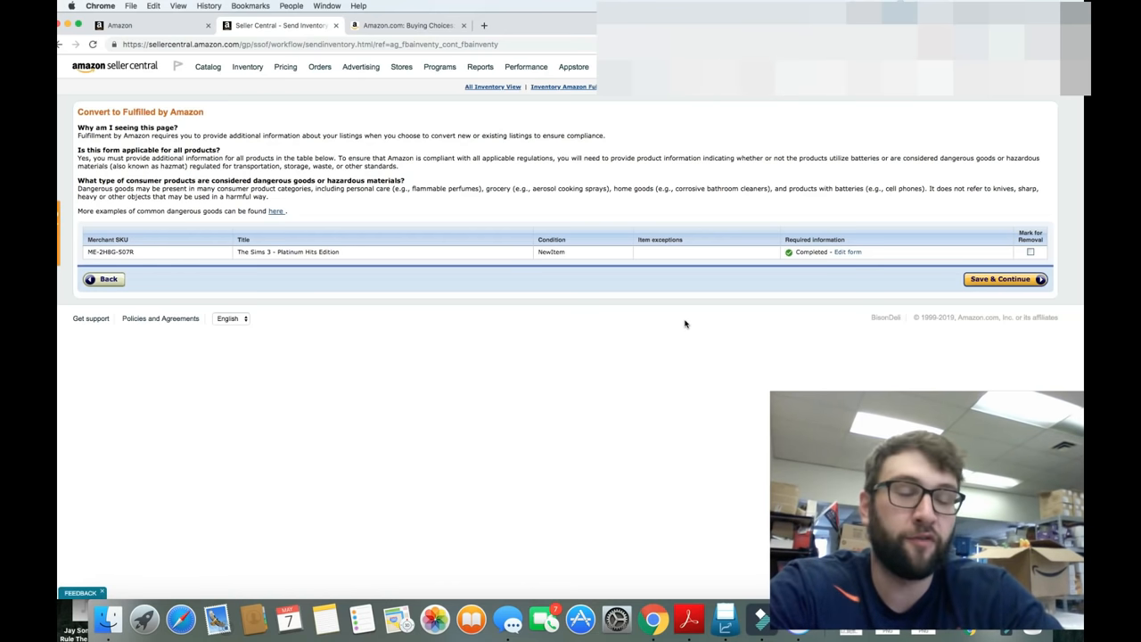
mouse_move(712, 317)
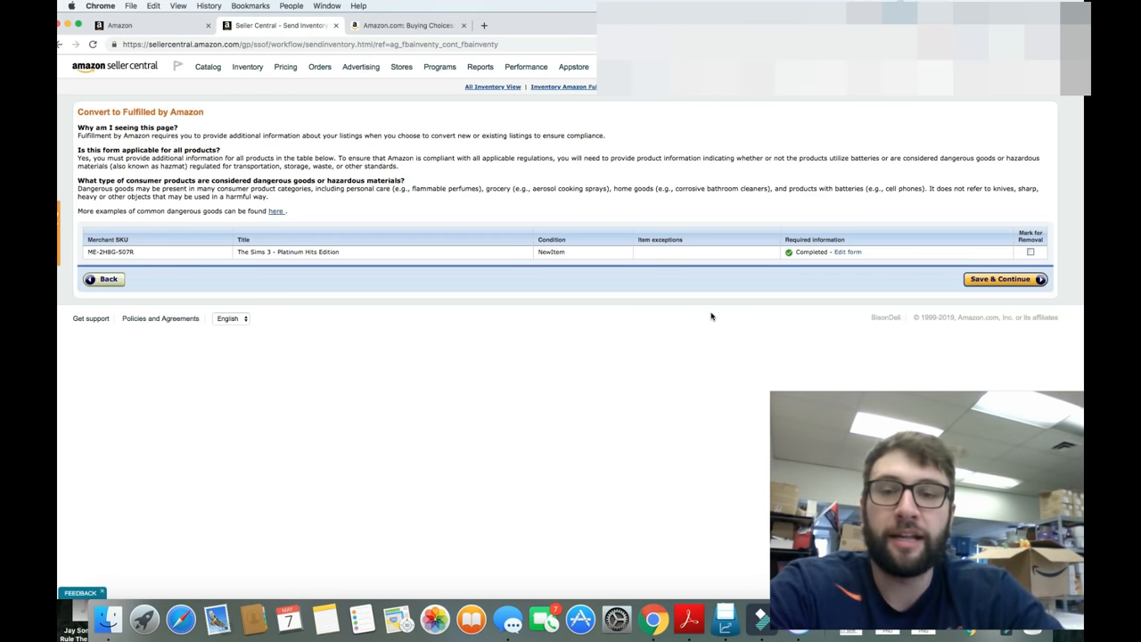
mouse_move(838, 283)
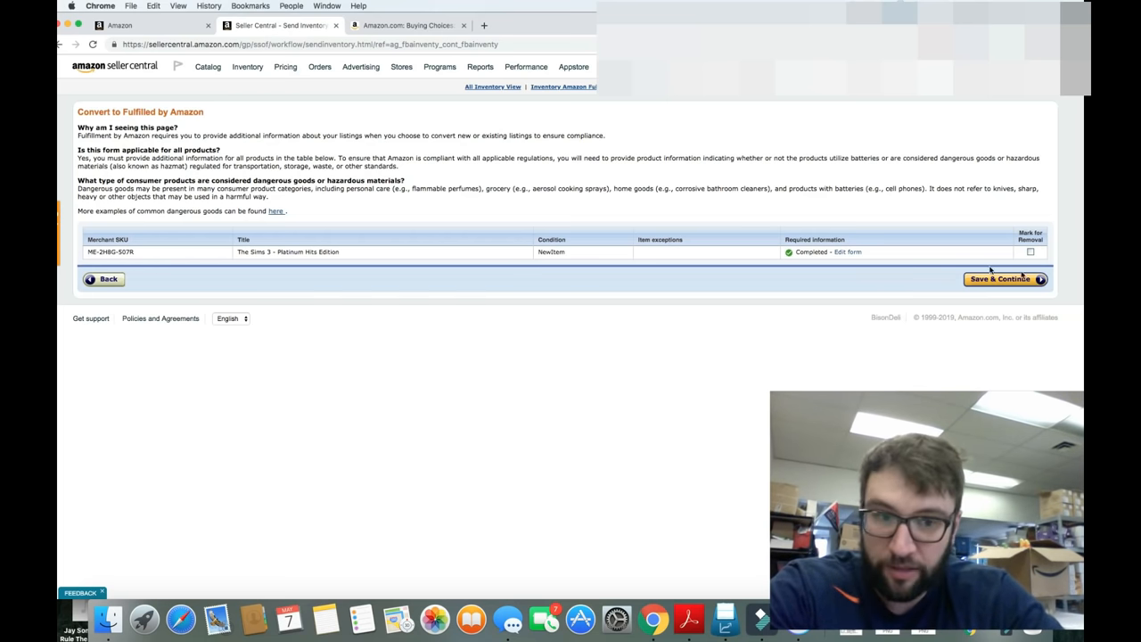
left_click(1000, 278)
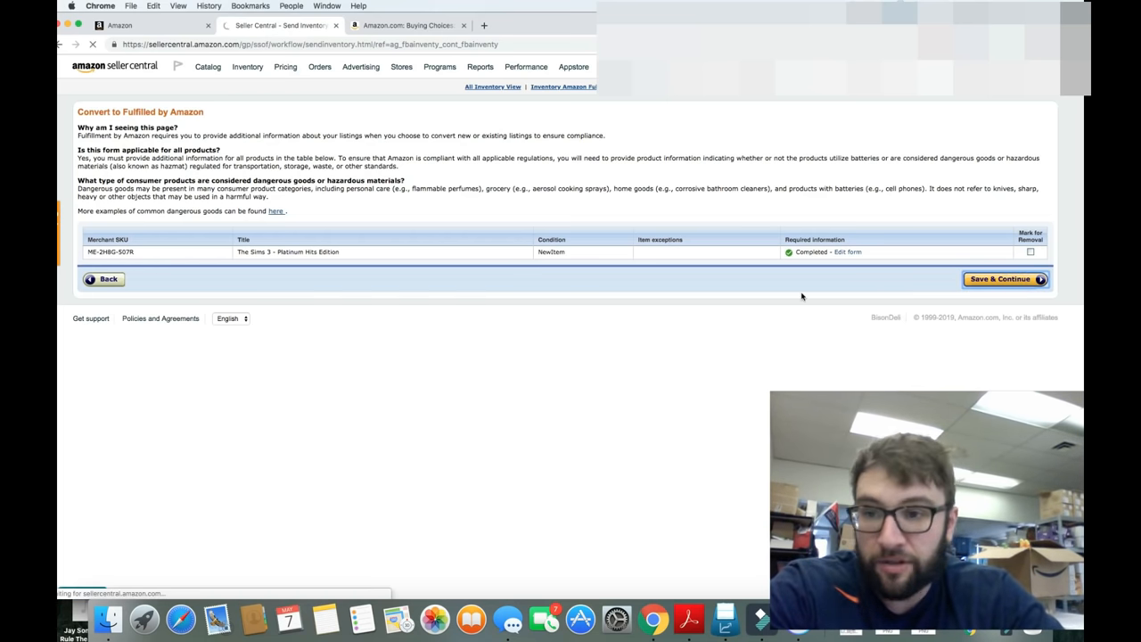
Start a new individual-products shipping plan with The Sims 3 at 1 unit
left_click(1000, 278)
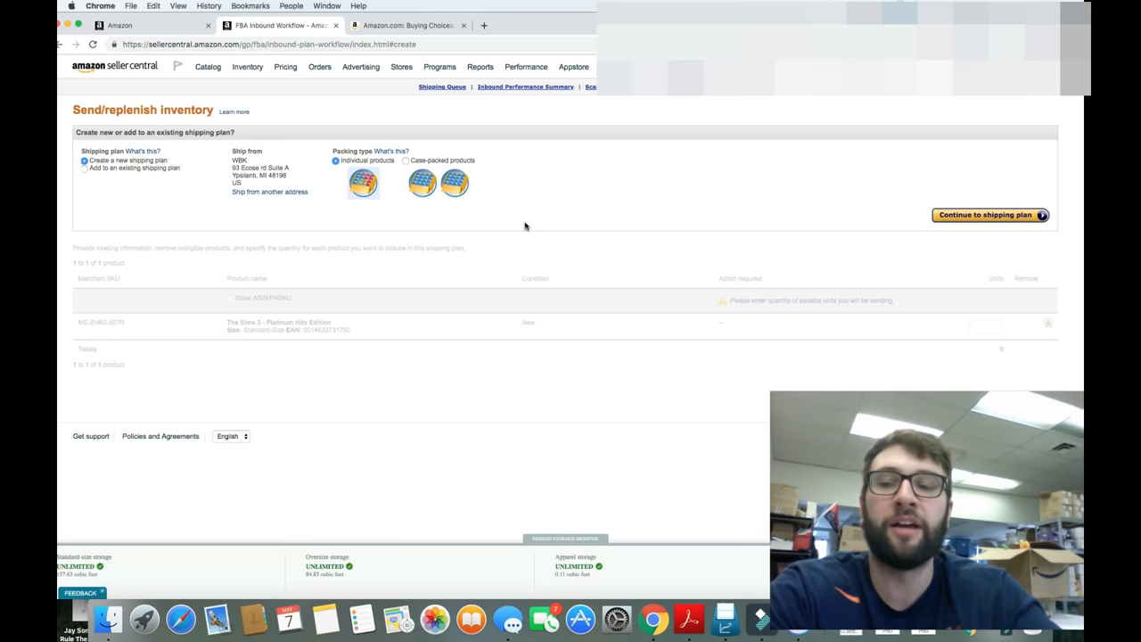
mouse_move(327, 228)
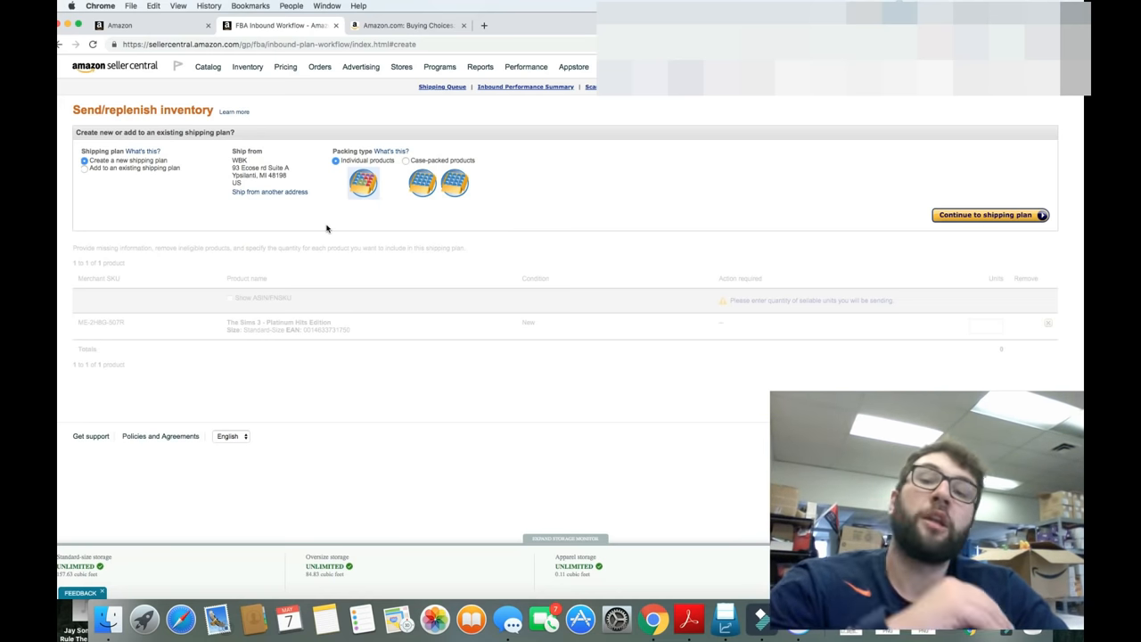
mouse_move(203, 168)
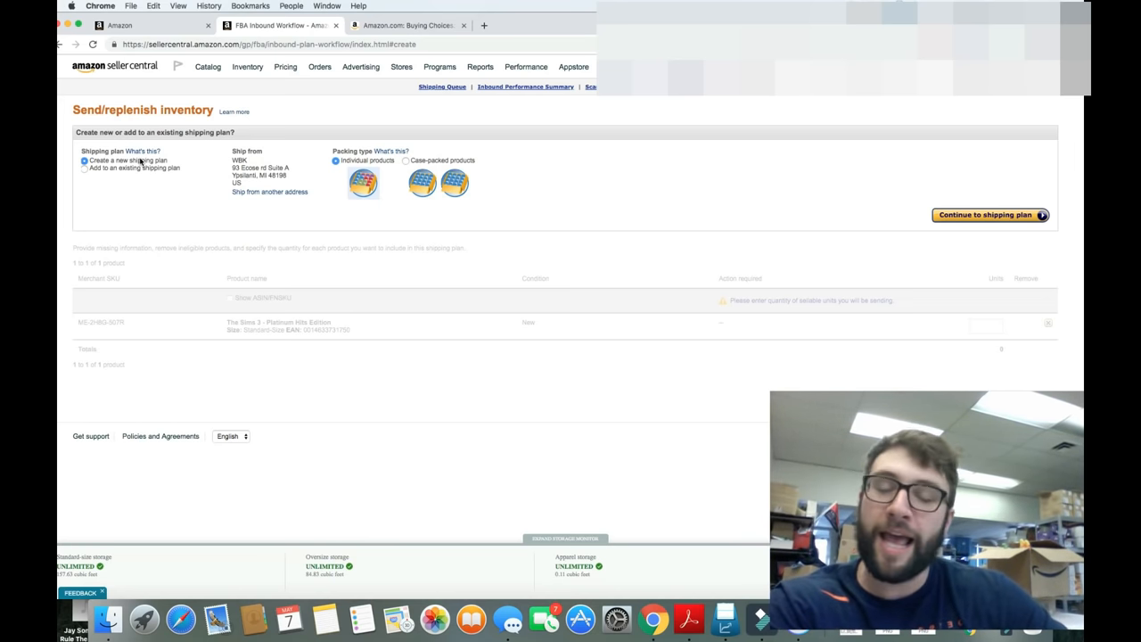
mouse_move(915, 208)
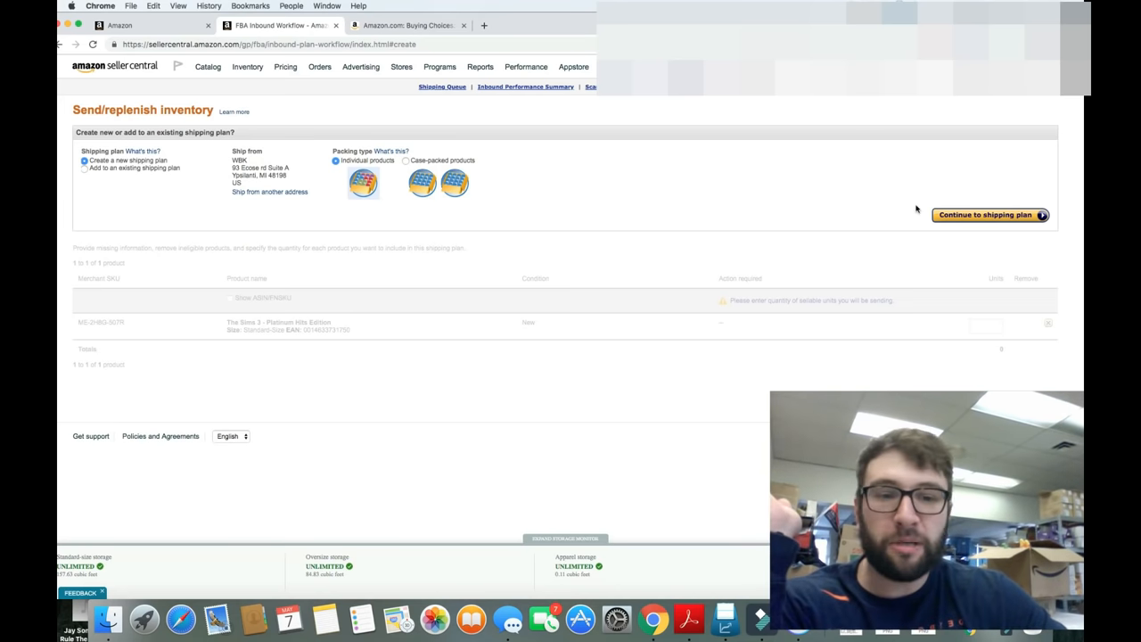
left_click(990, 215)
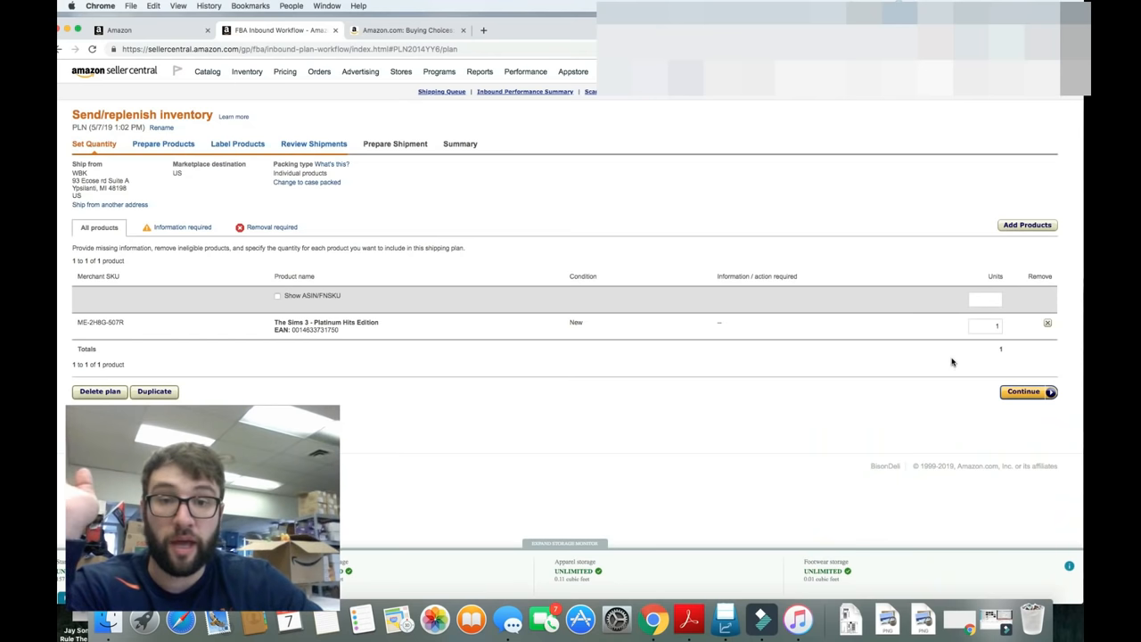
mouse_move(363, 550)
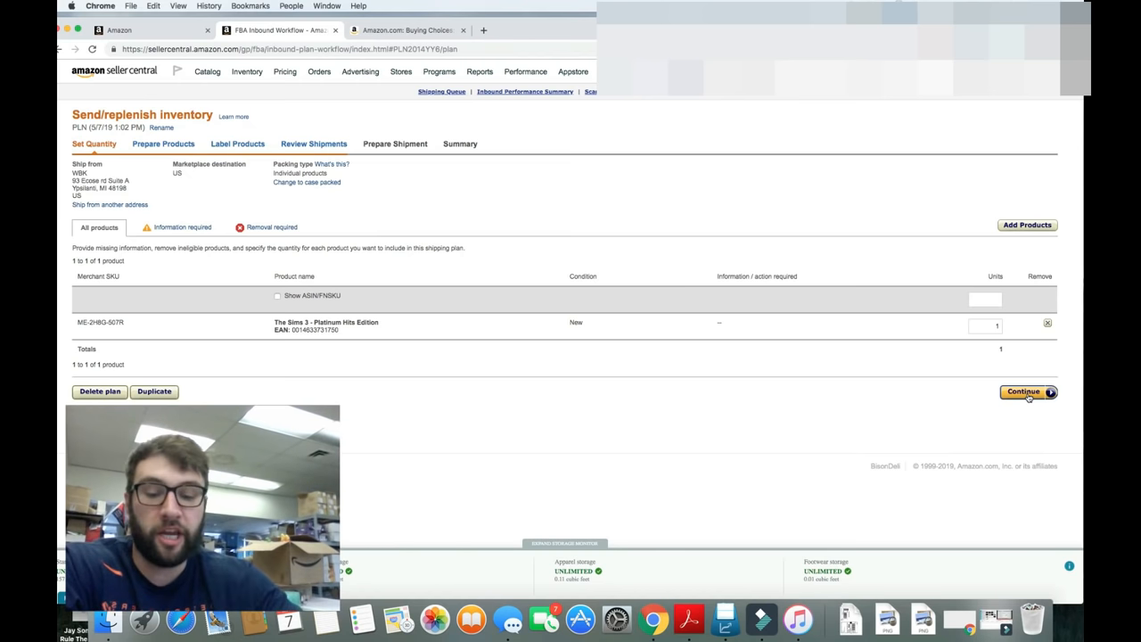
Confirm 1 unit of The Sims 3 and continue to Prepare Products
left_click(1022, 391)
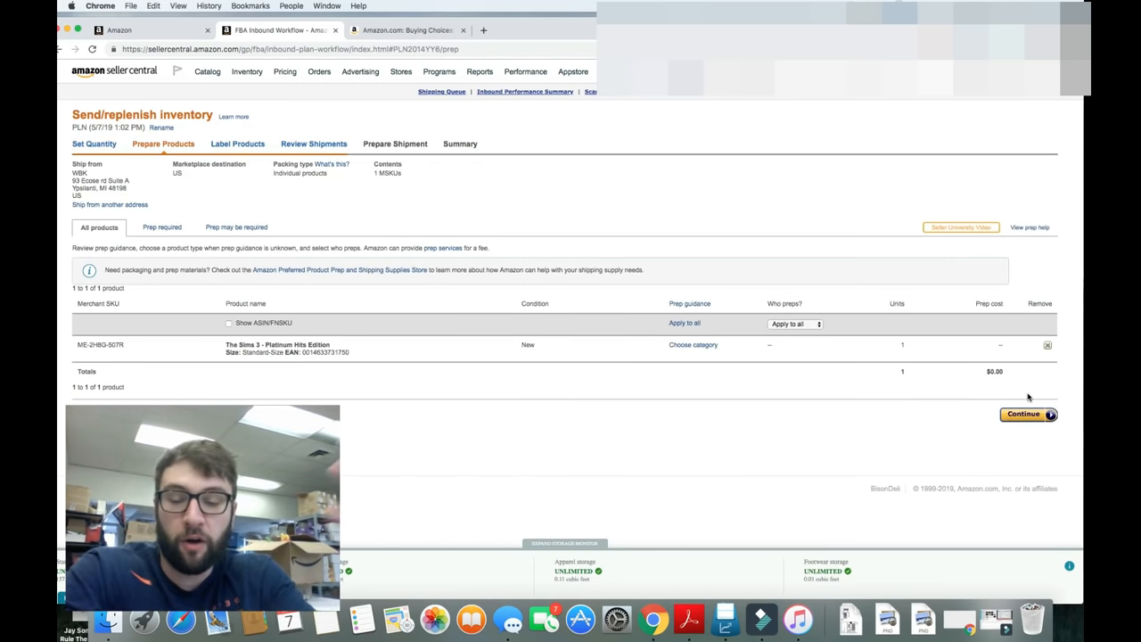
mouse_move(885, 326)
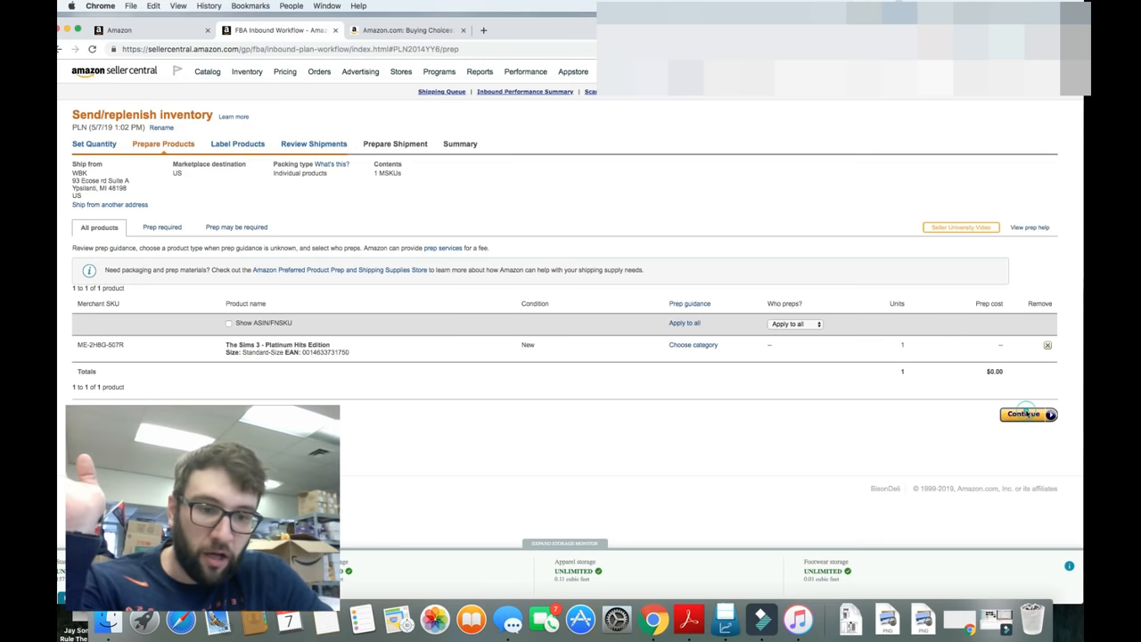
Move the plan to Label Products, then return to The Sims 3 used offers on Amazon.com
left_click(1024, 413)
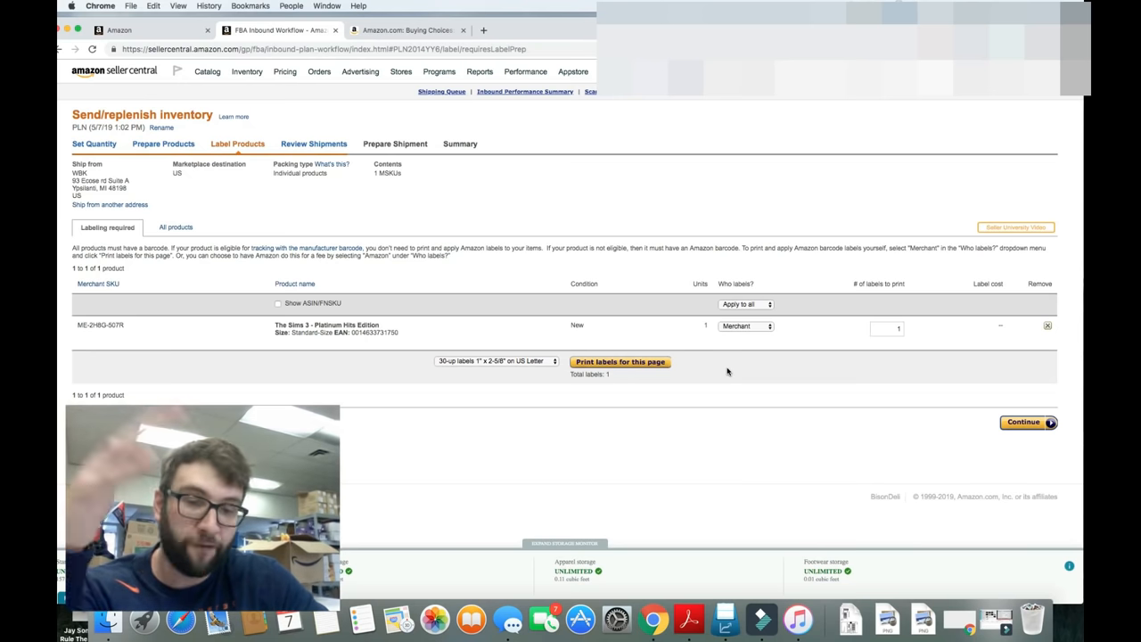
left_click(620, 361)
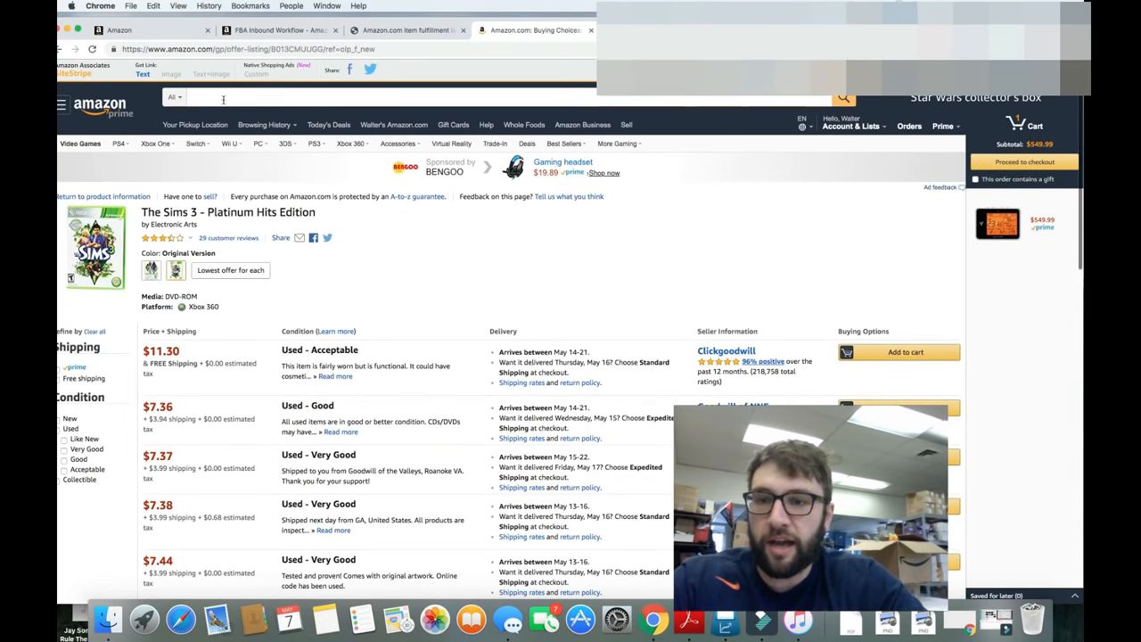
Search Amazon.com for '30 up avery address labels', browse results, then return to Label Products
type("30 upd")
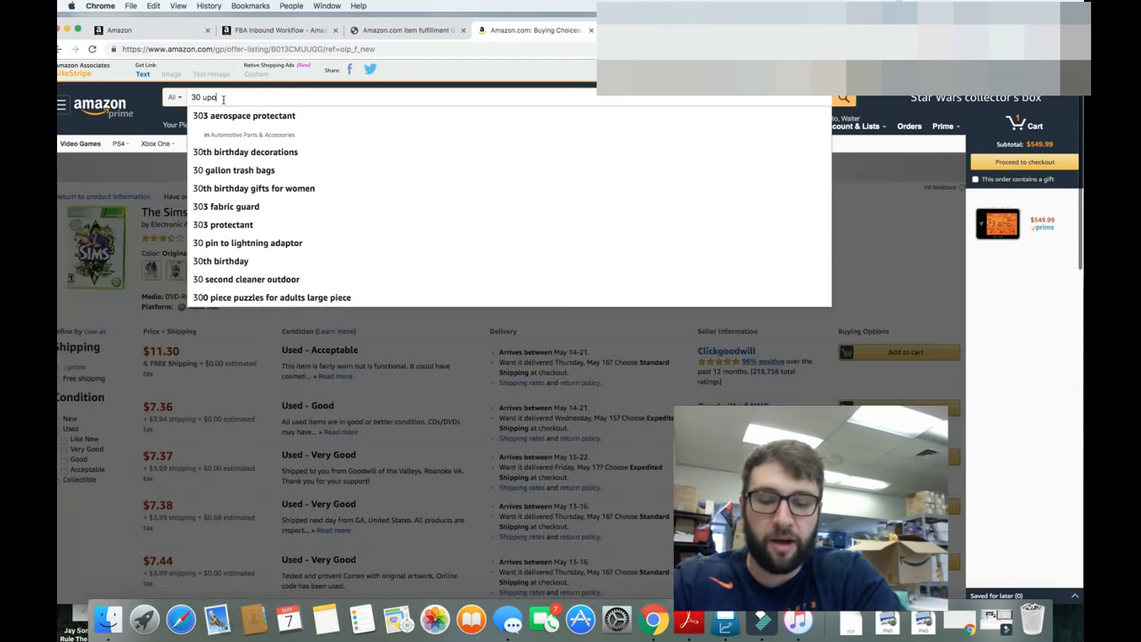
type("avery address labels")
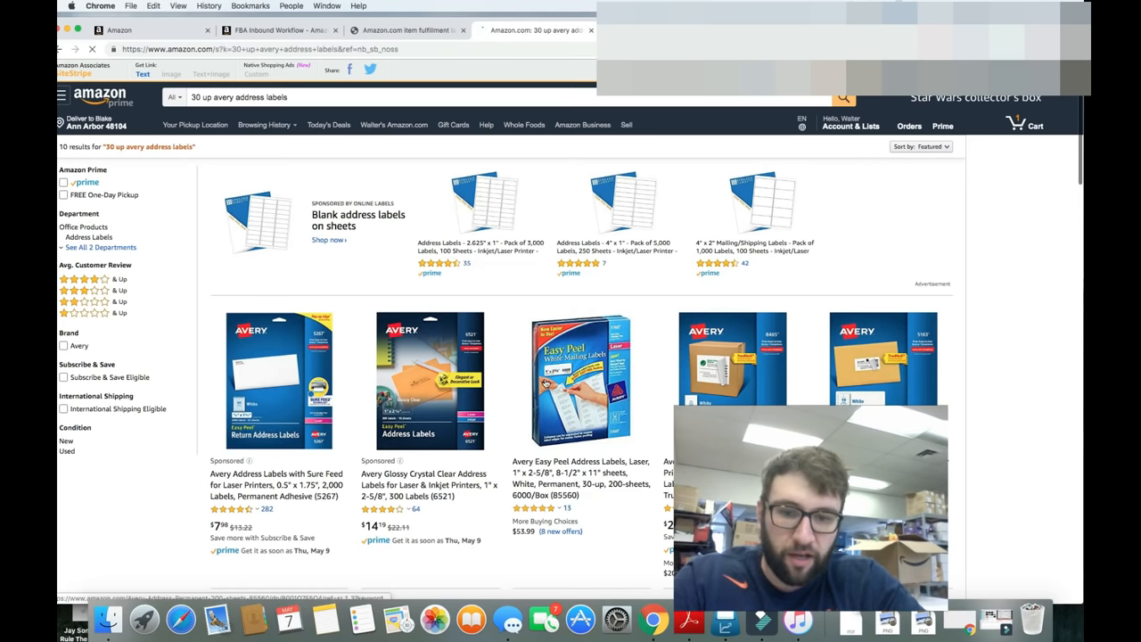
scroll("down", 3)
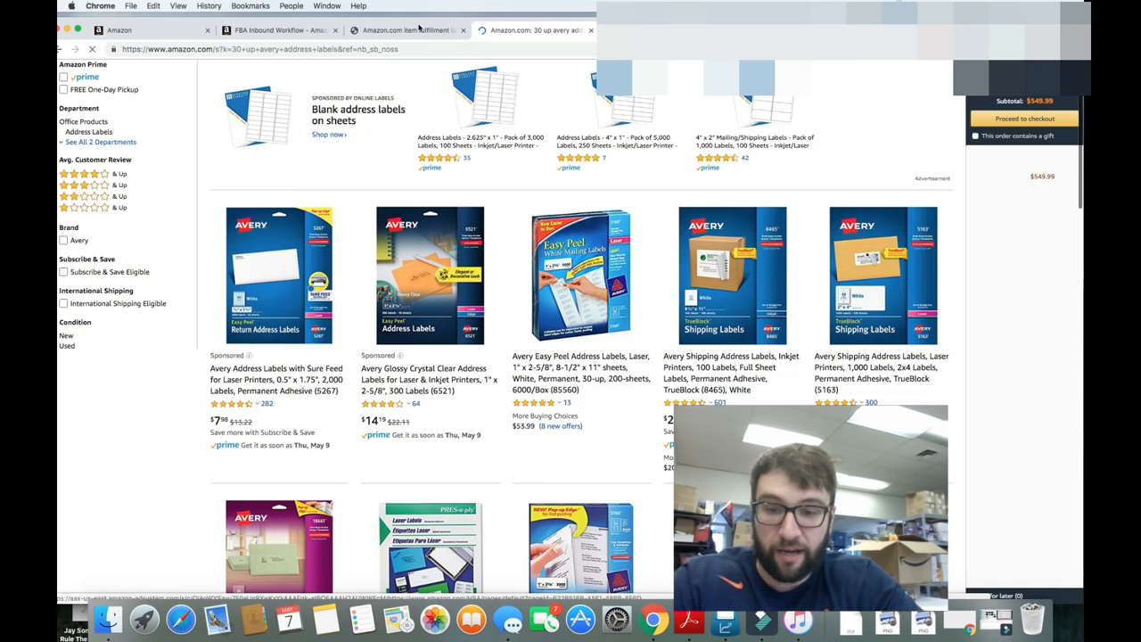
left_click(408, 29)
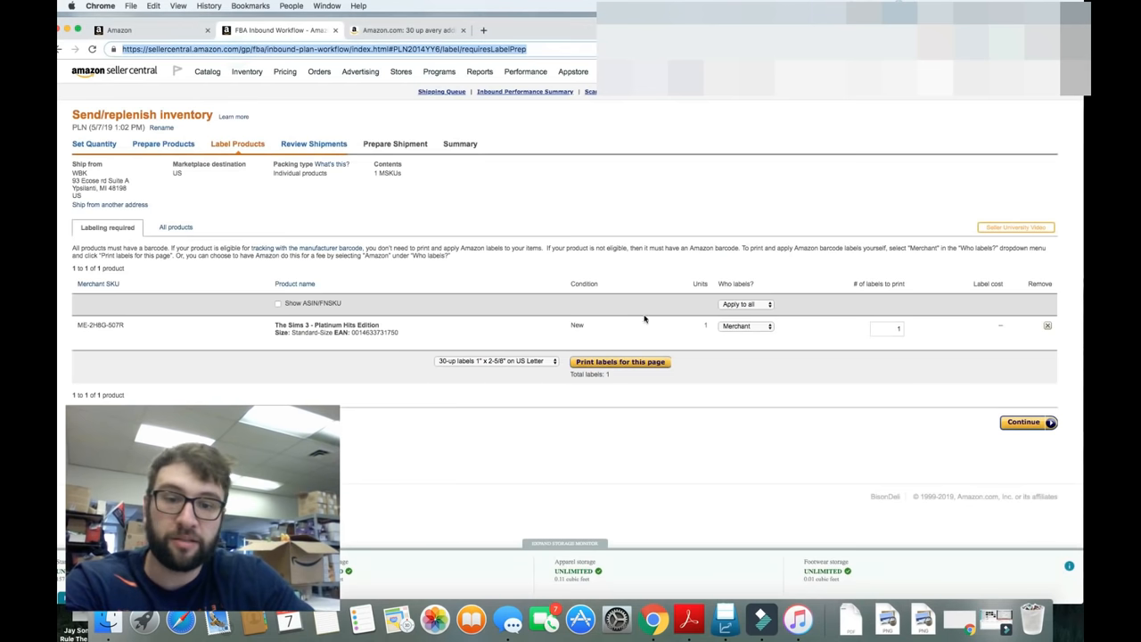
Preview Amazon's $0.20 labelling fee, revert to Merchant labels, and proceed to Review Shipments
left_click(745, 325)
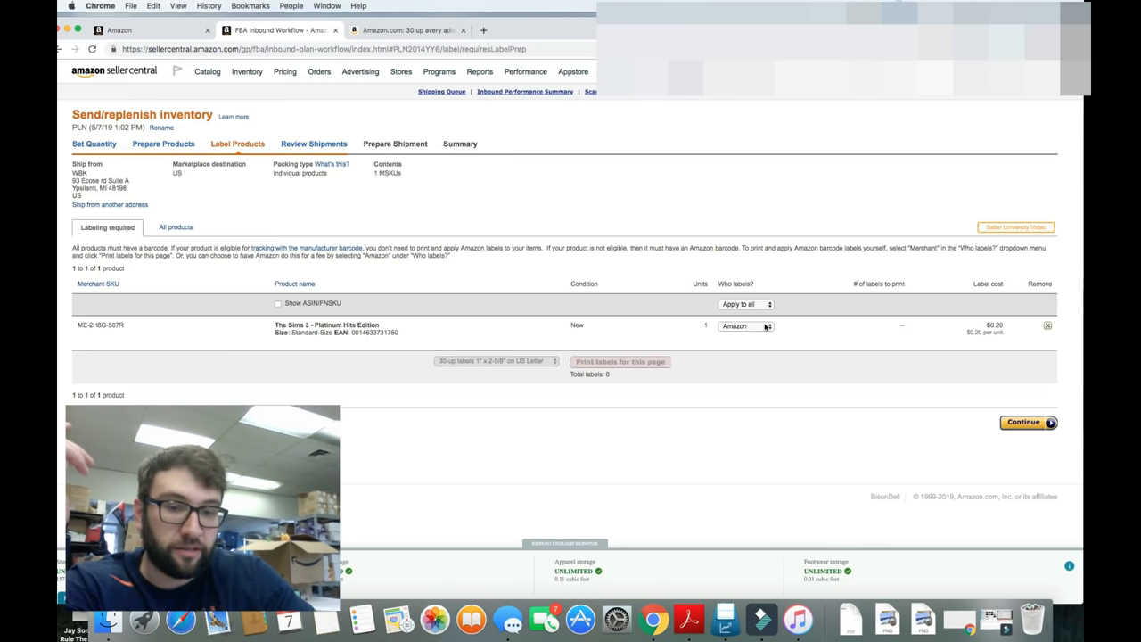
left_click(746, 326)
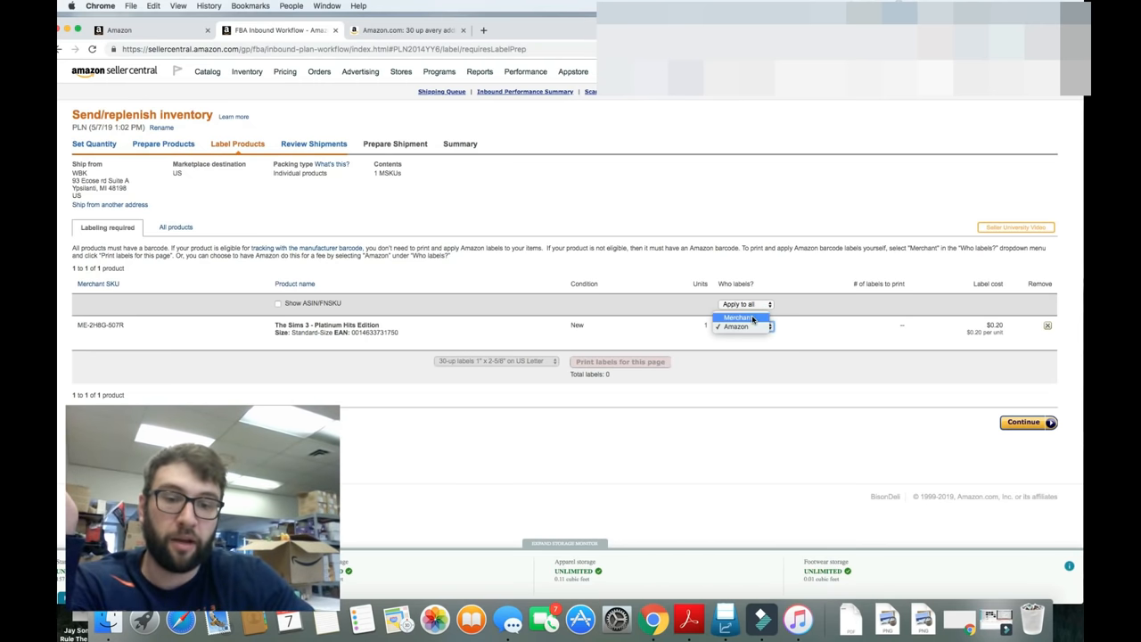
left_click(738, 318)
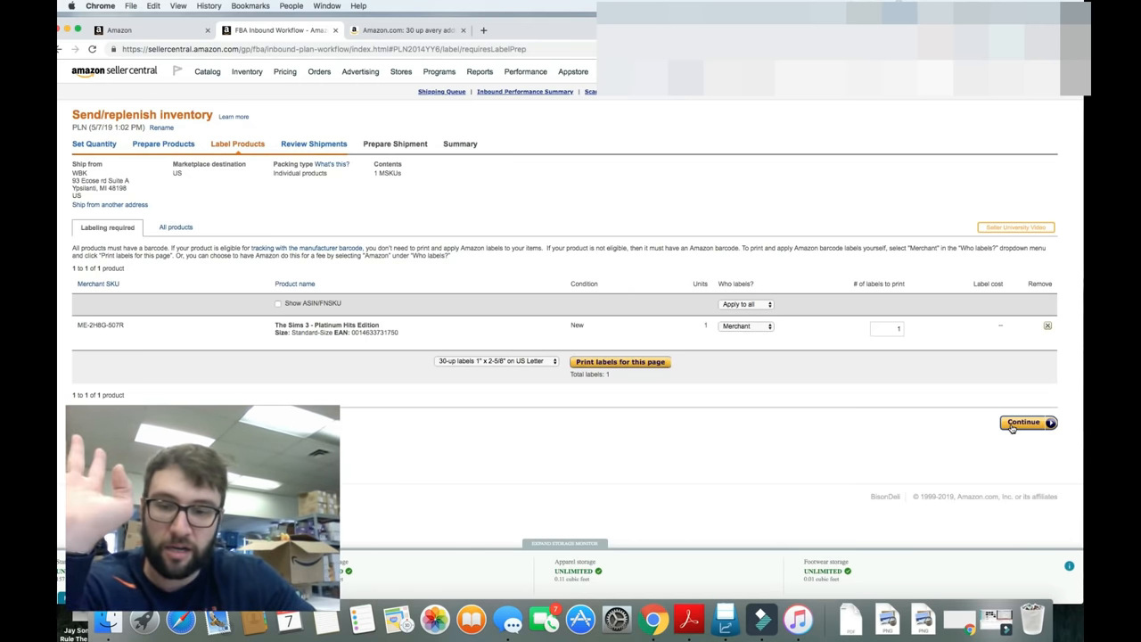
left_click(1024, 421)
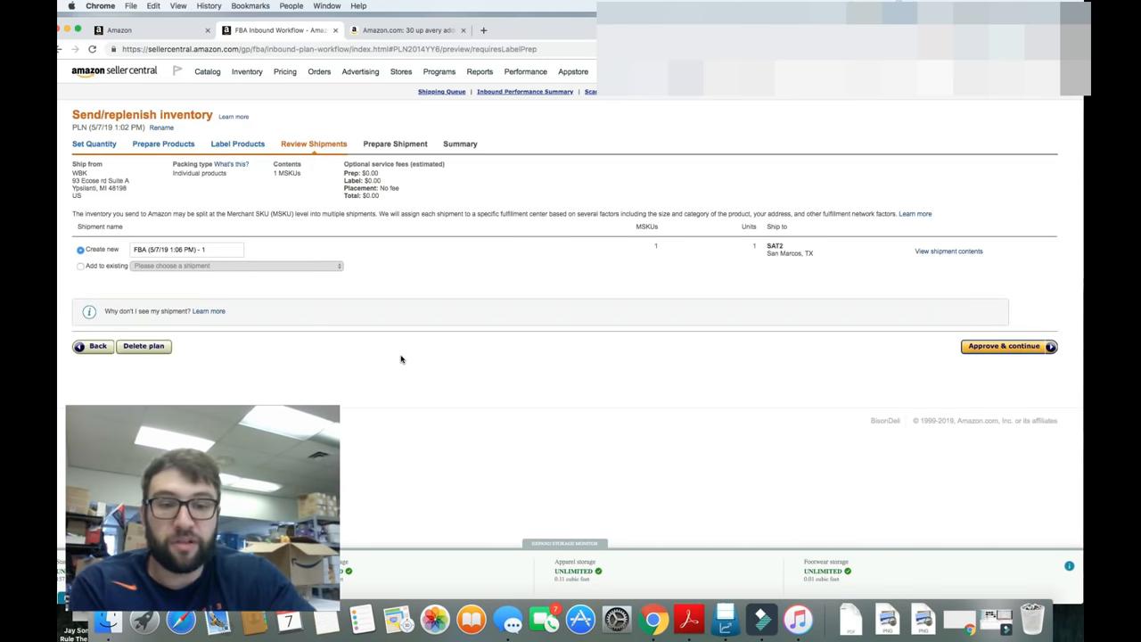
mouse_move(732, 223)
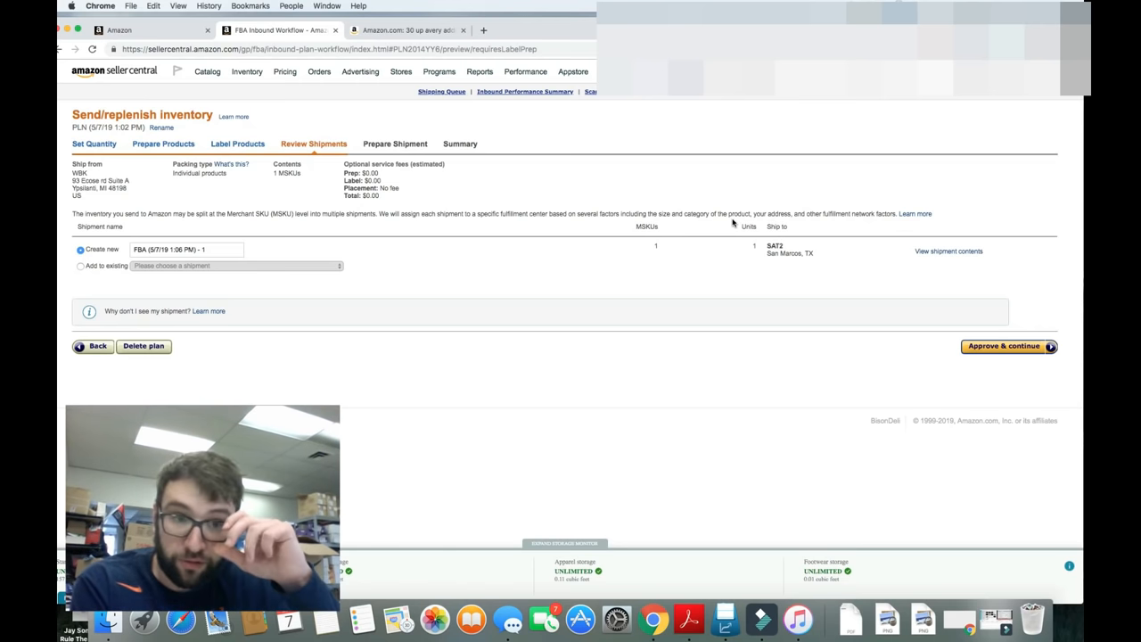
mouse_move(255, 234)
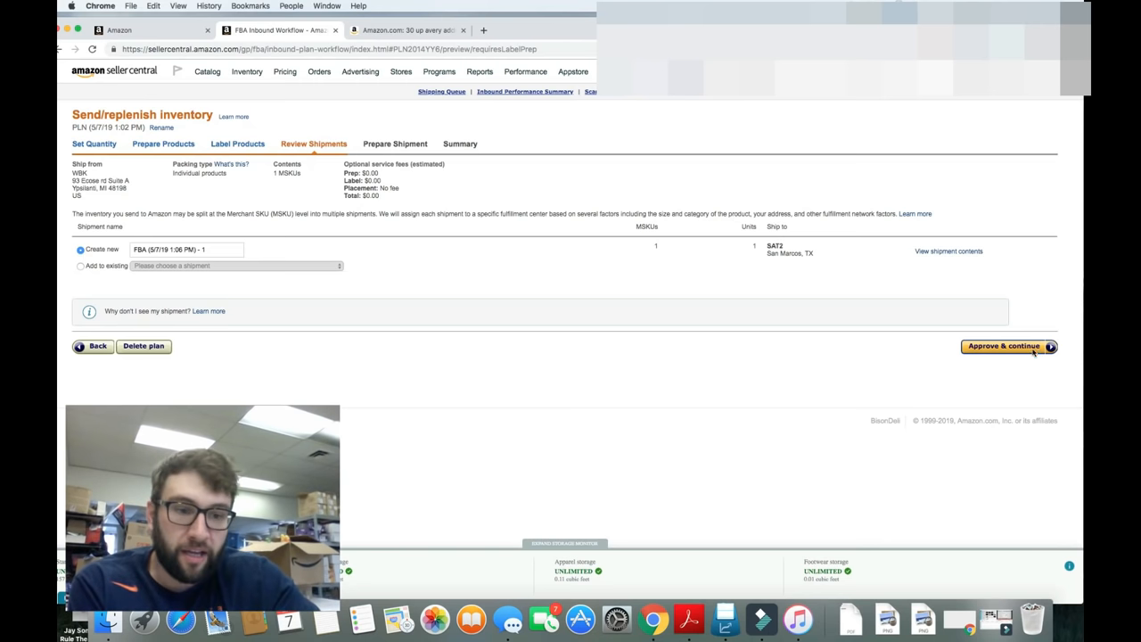
Approve the new shipment of 1 unit to SAT2, San Marcos, creating FBA15GSXVXZ3
left_click(1003, 346)
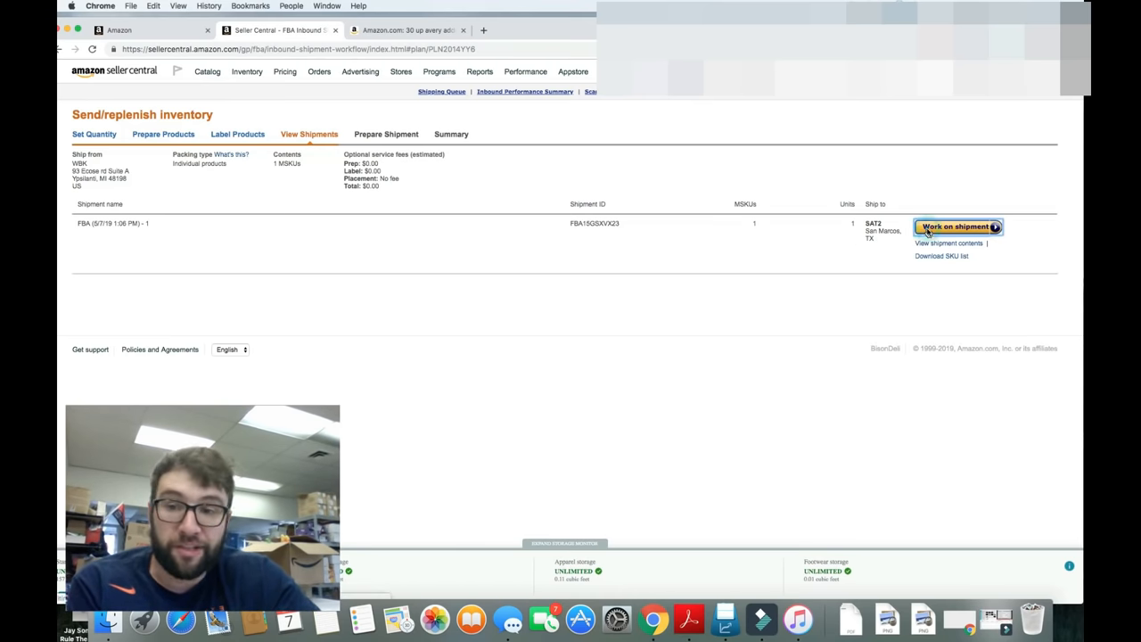
left_click(955, 225)
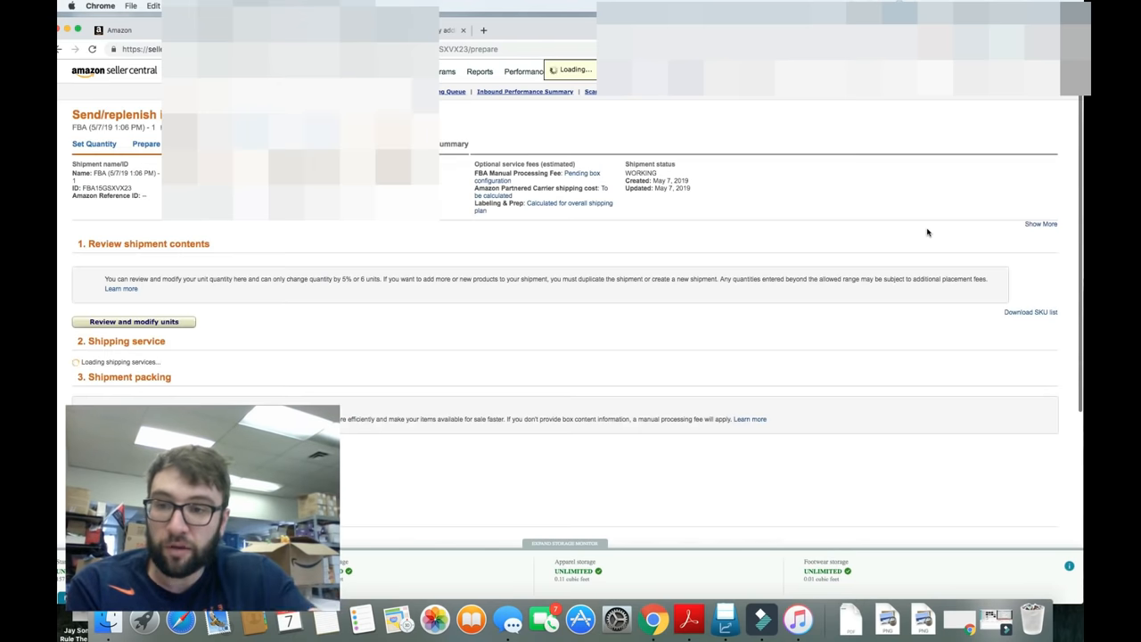
left_click(133, 321)
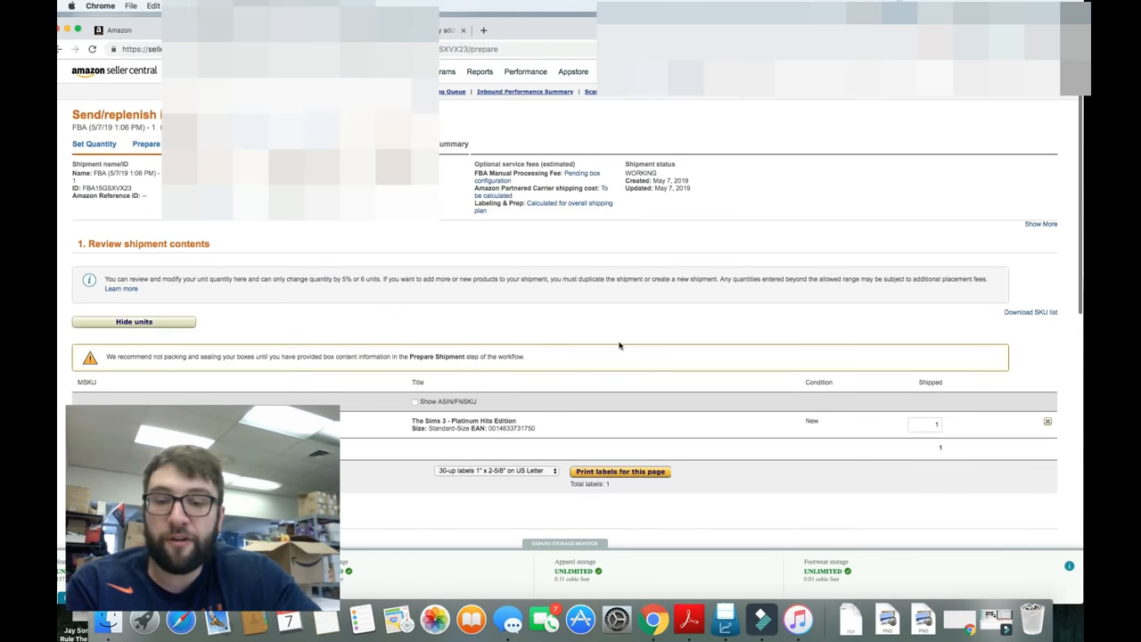
scroll("down", 3)
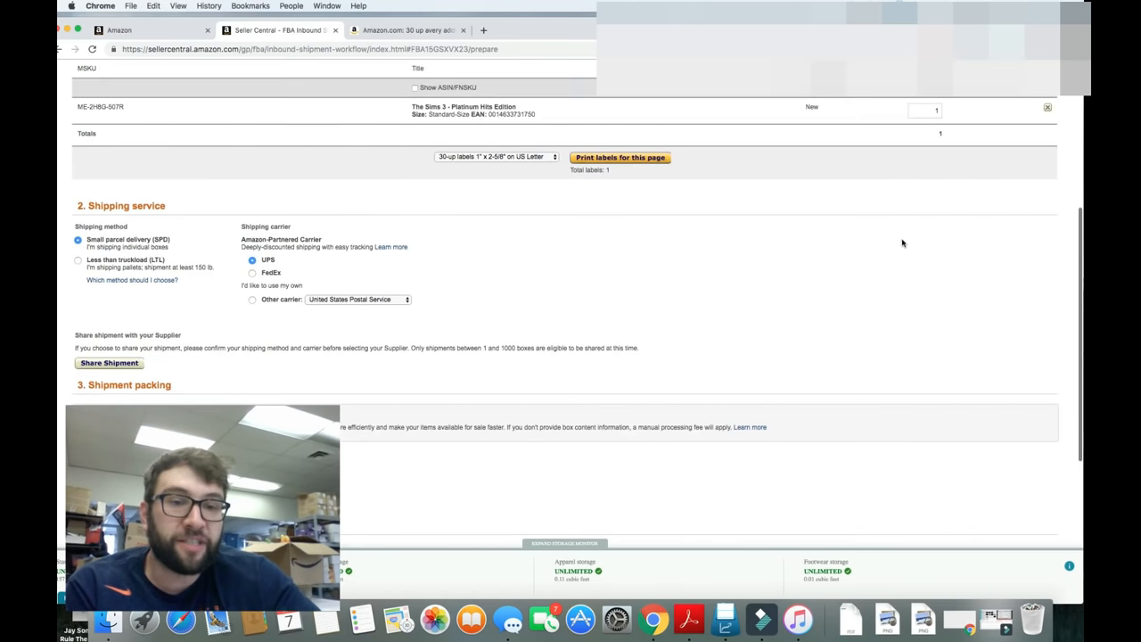
scroll("up", 3)
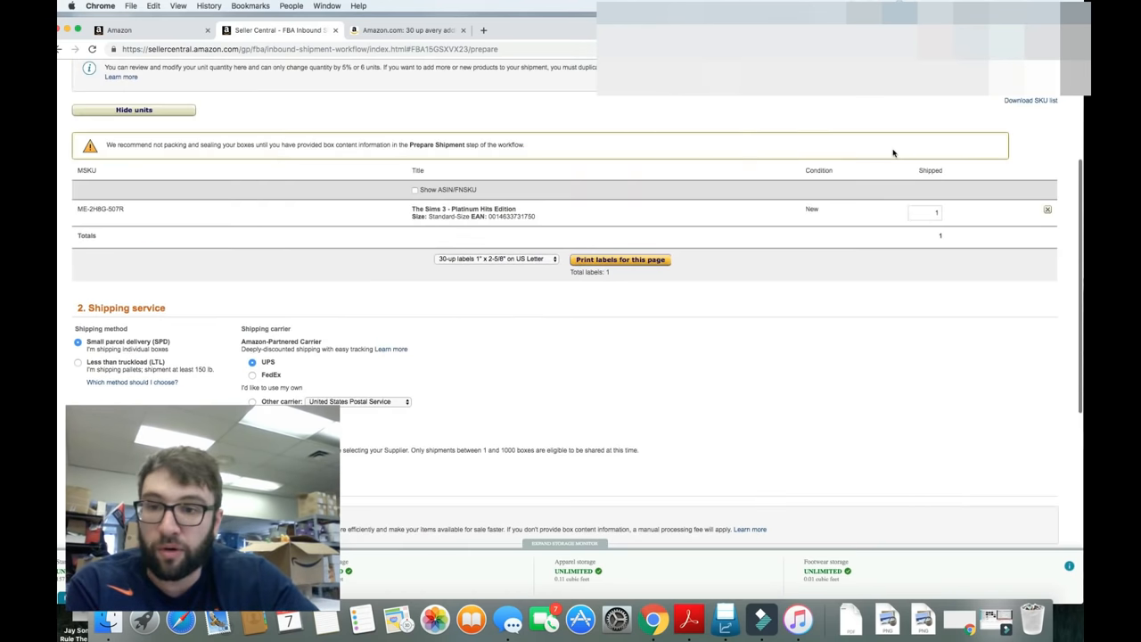
mouse_move(908, 181)
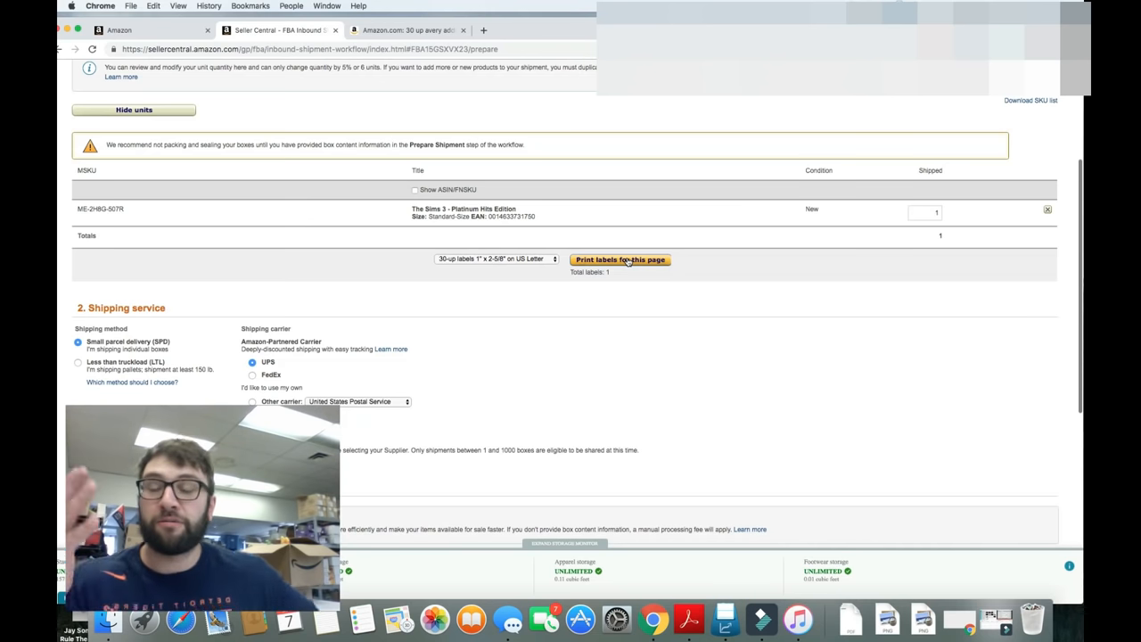
mouse_move(281, 452)
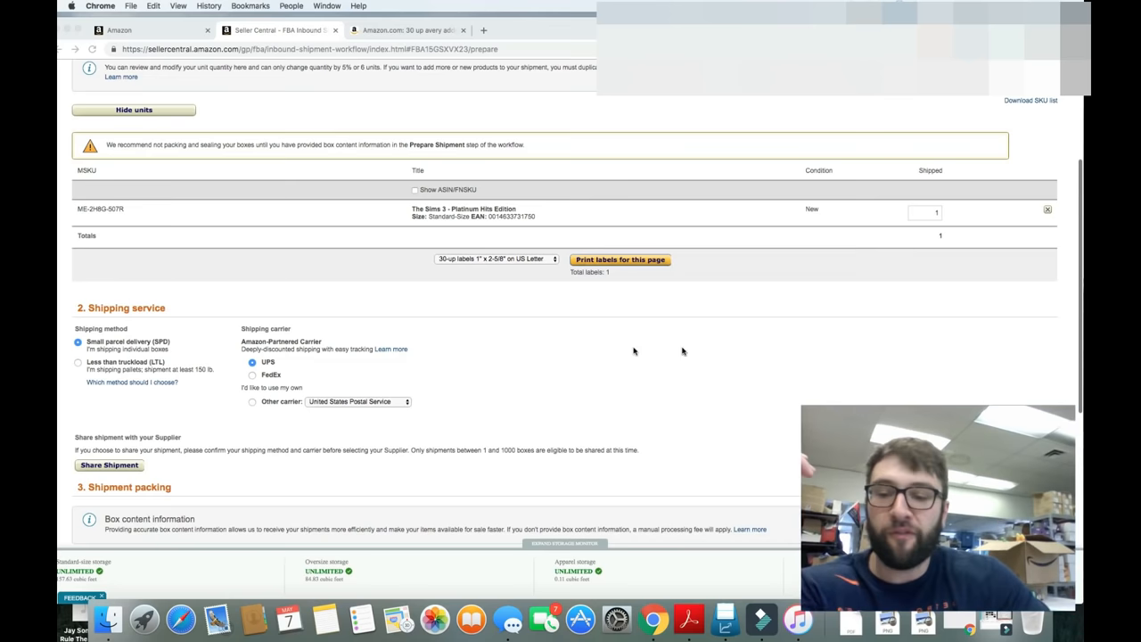
scroll("down", 3)
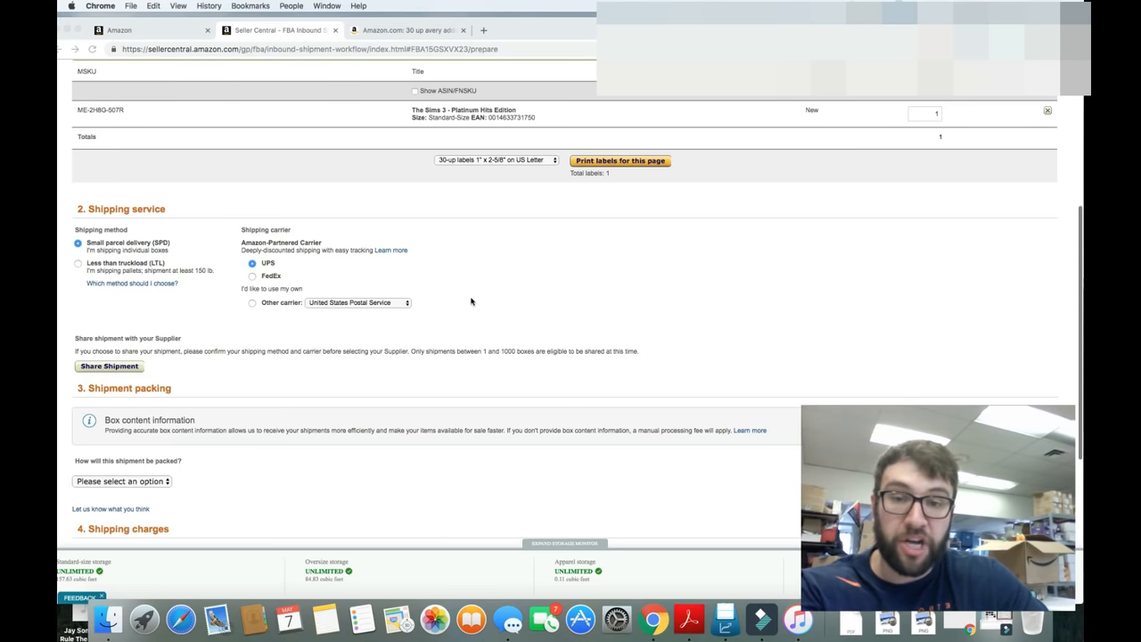
mouse_move(504, 294)
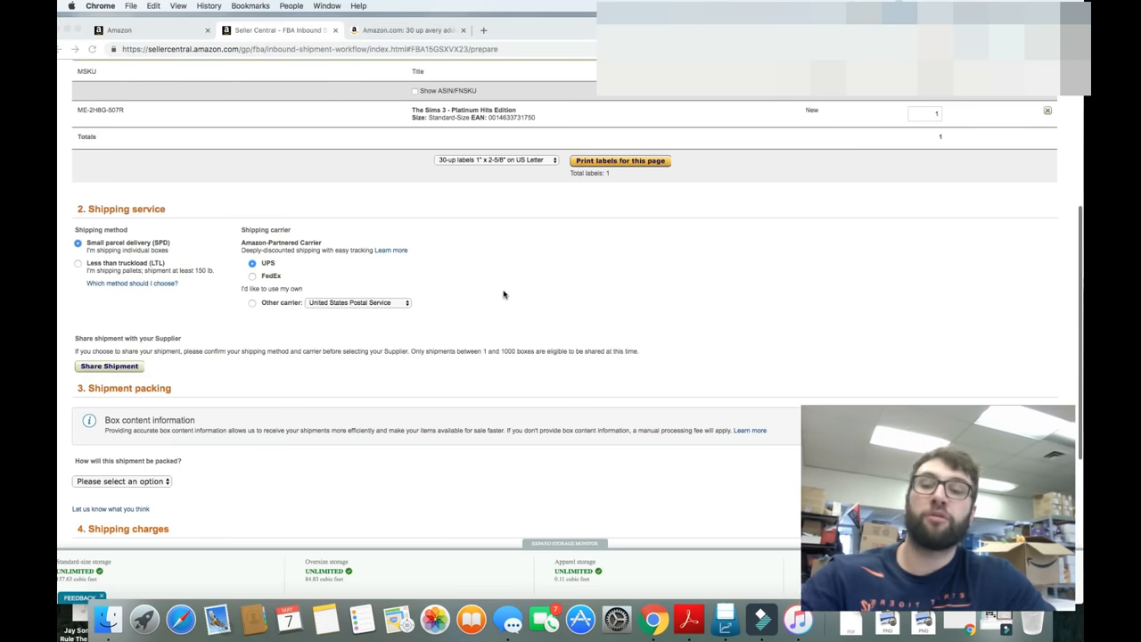
scroll("down", 3)
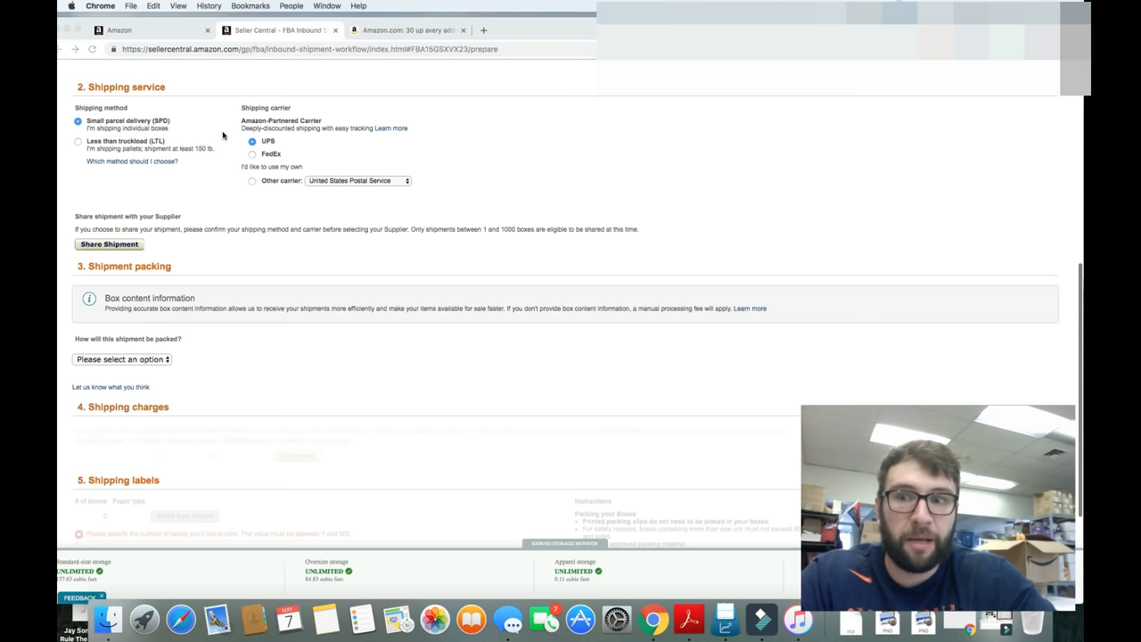
scroll("down", 3)
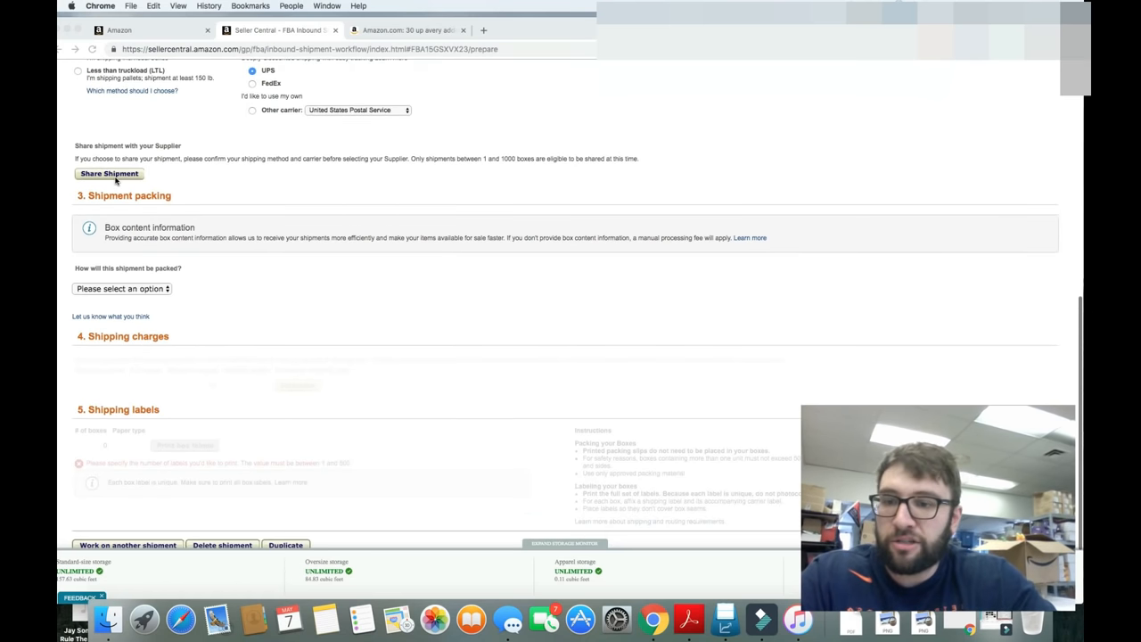
mouse_move(307, 207)
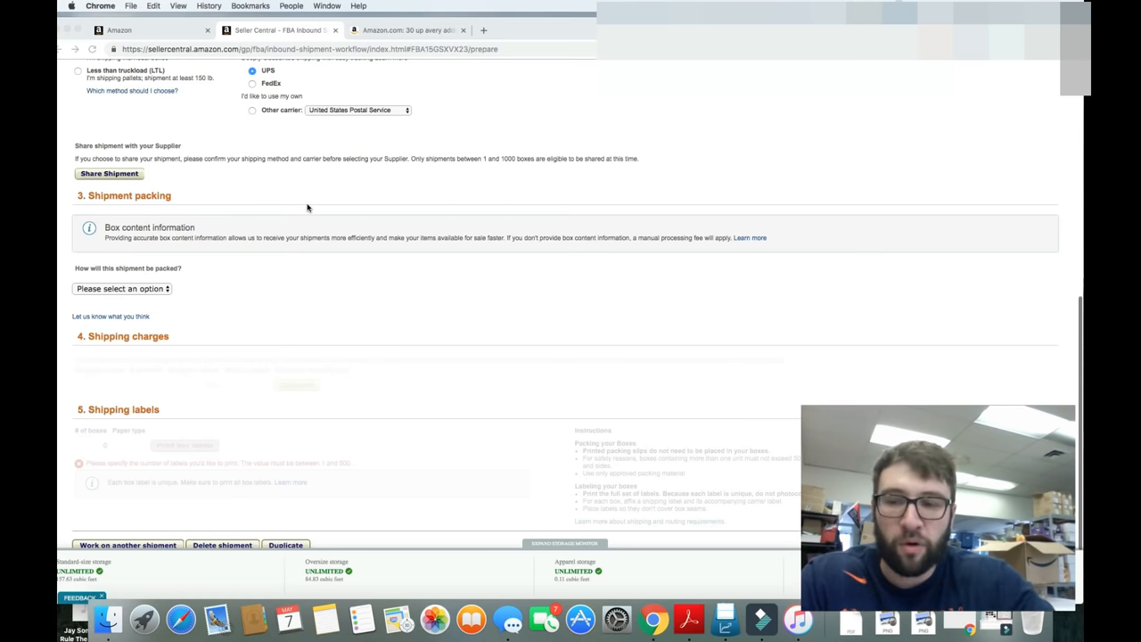
Pack FBA15GSXVXZ3 as everything in one 1 lb box and calculate the $4.14 UPS estimate
scroll("down", 3)
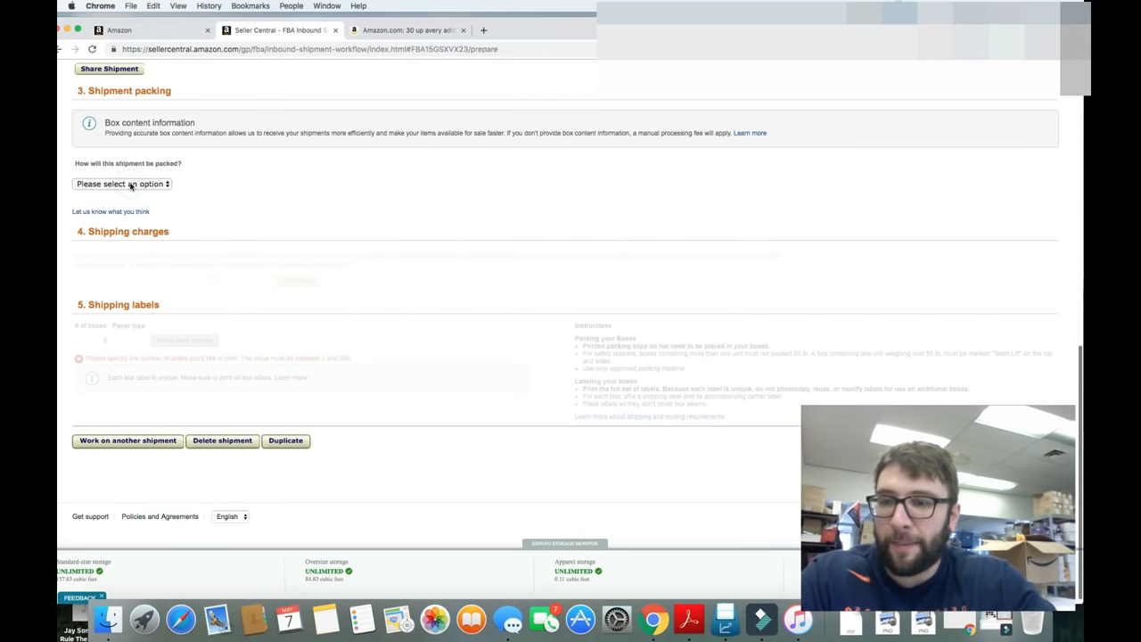
left_click(121, 183)
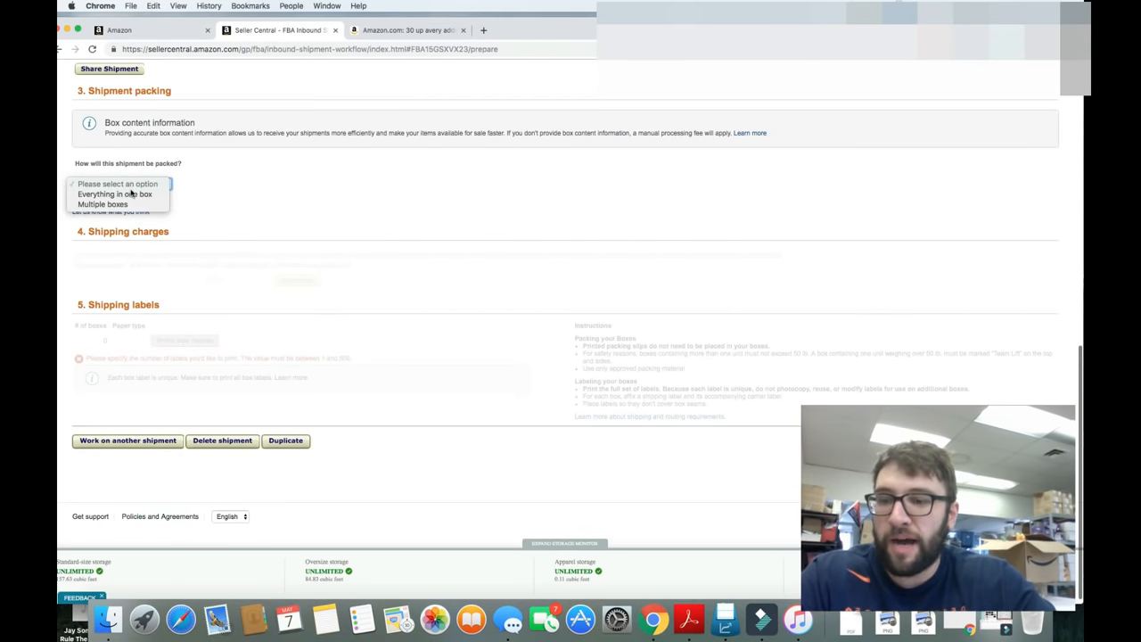
left_click(114, 194)
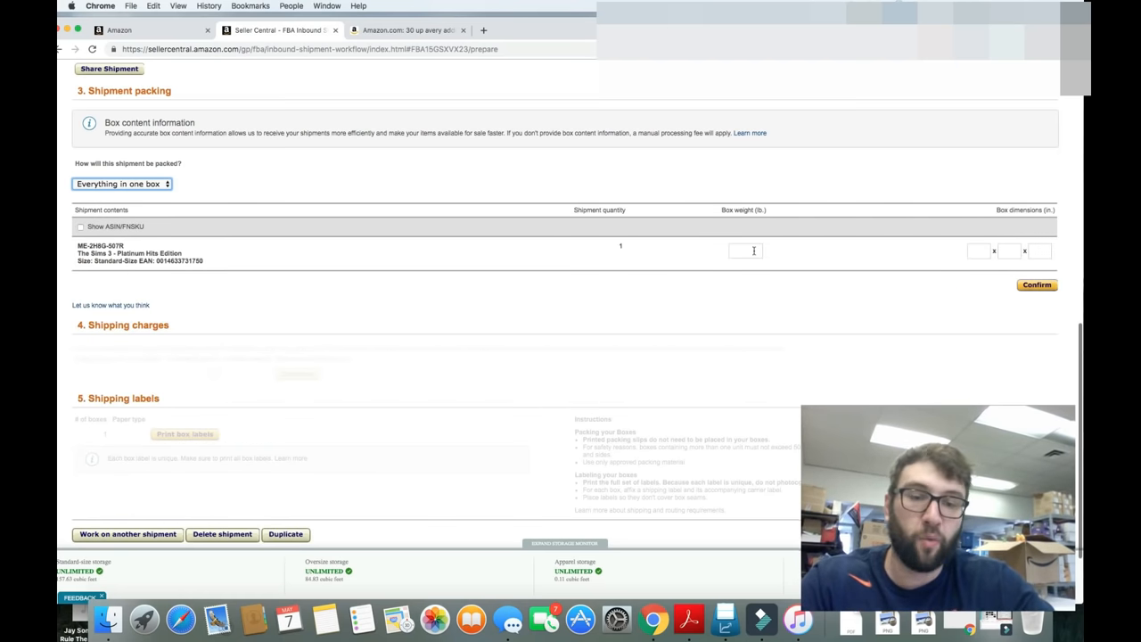
type("1")
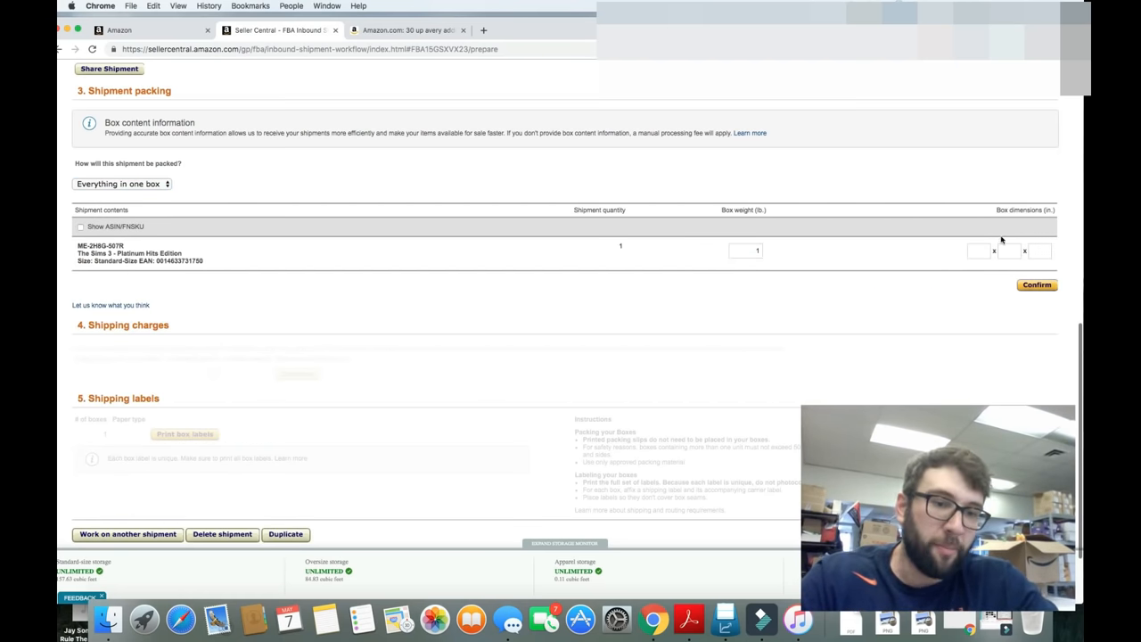
mouse_move(1036, 285)
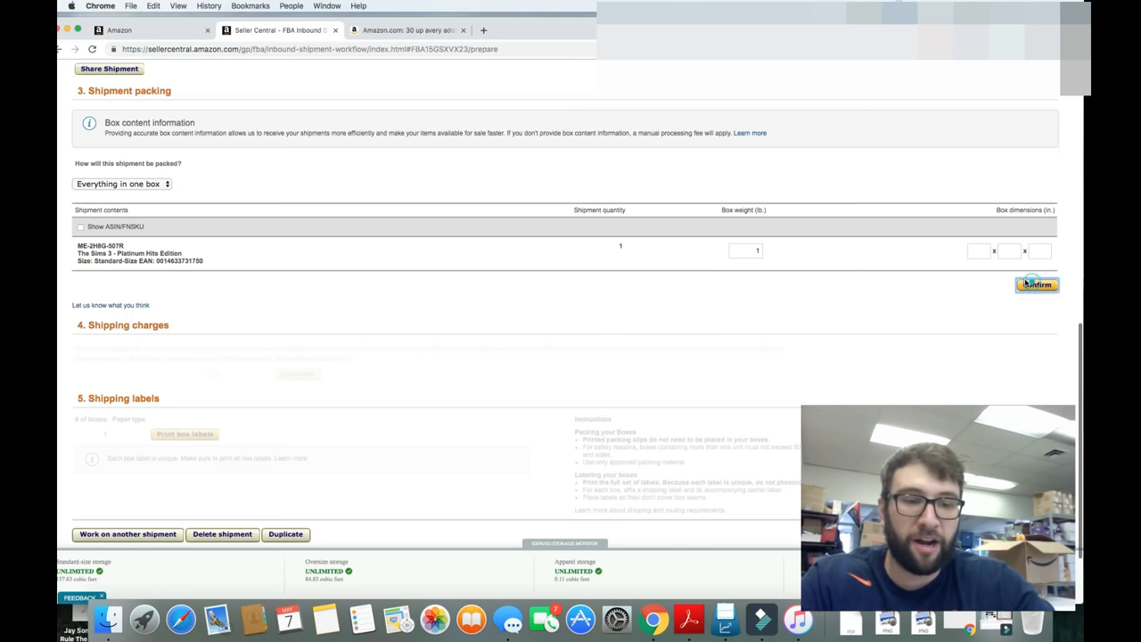
left_click(1036, 284)
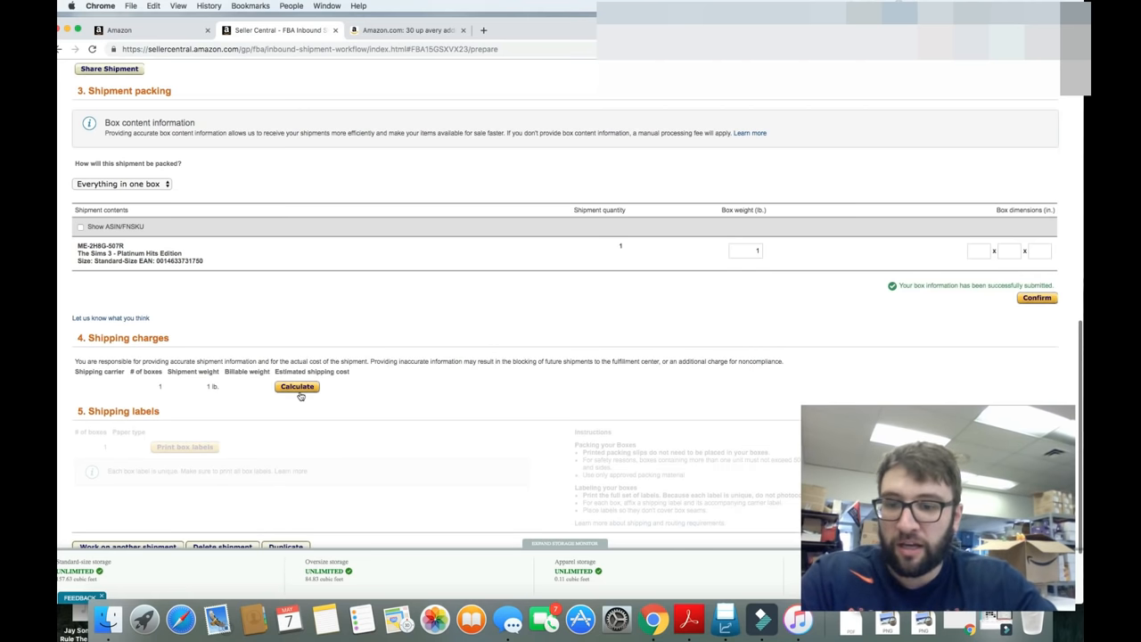
left_click(297, 386)
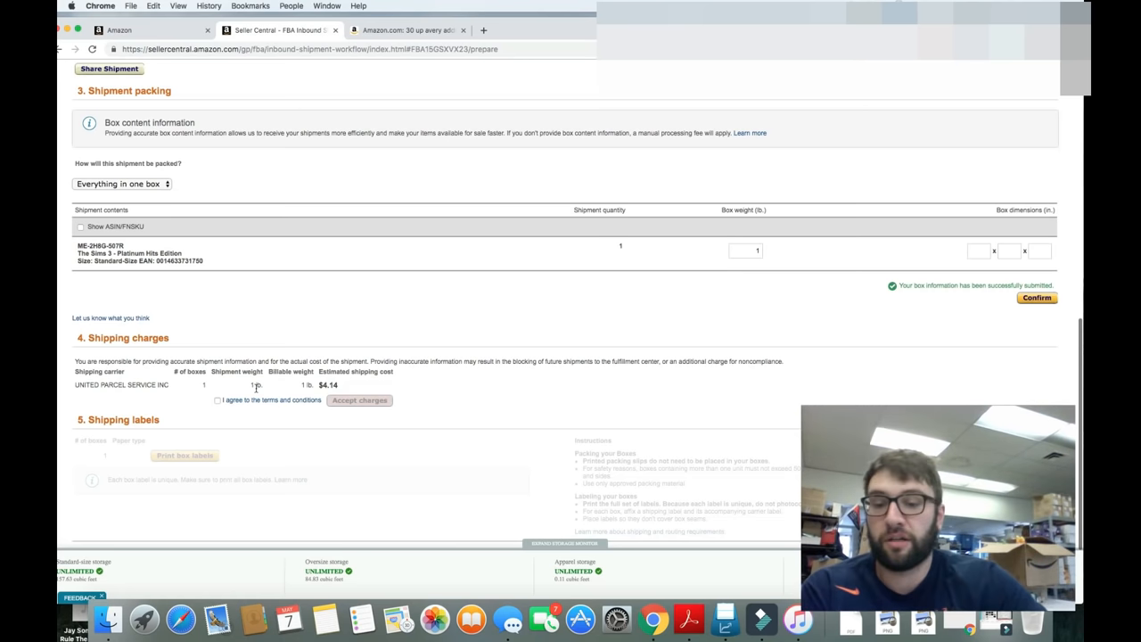
mouse_move(252, 391)
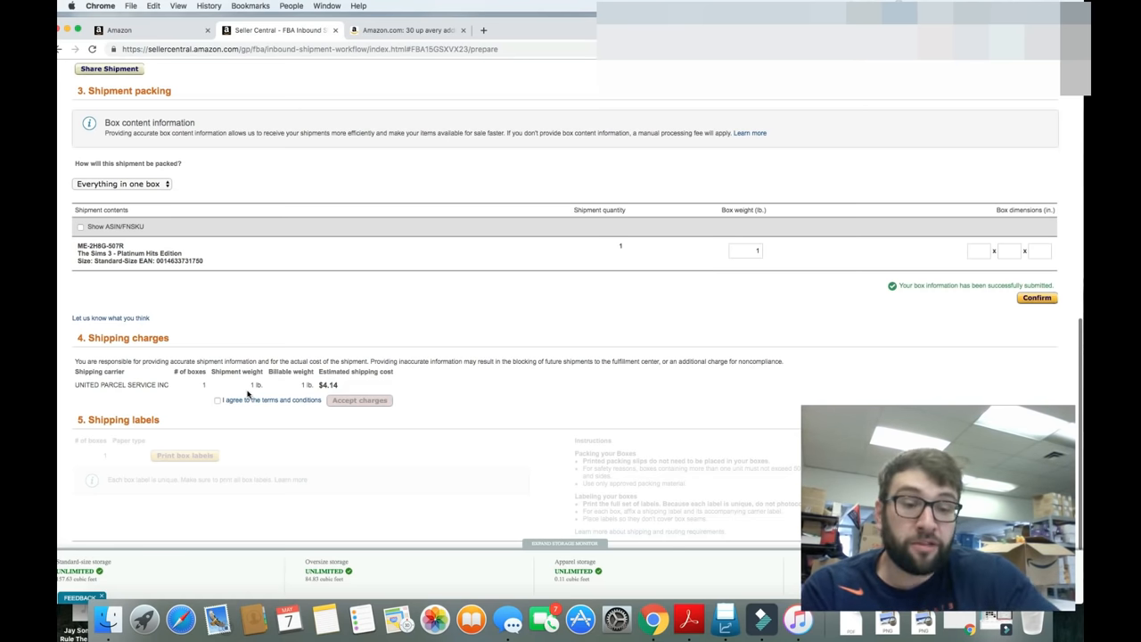
Agree to the terms, accept the $4.14 UPS charges, and open the FBA15GSXVXZ3 box label PDF
left_click(217, 399)
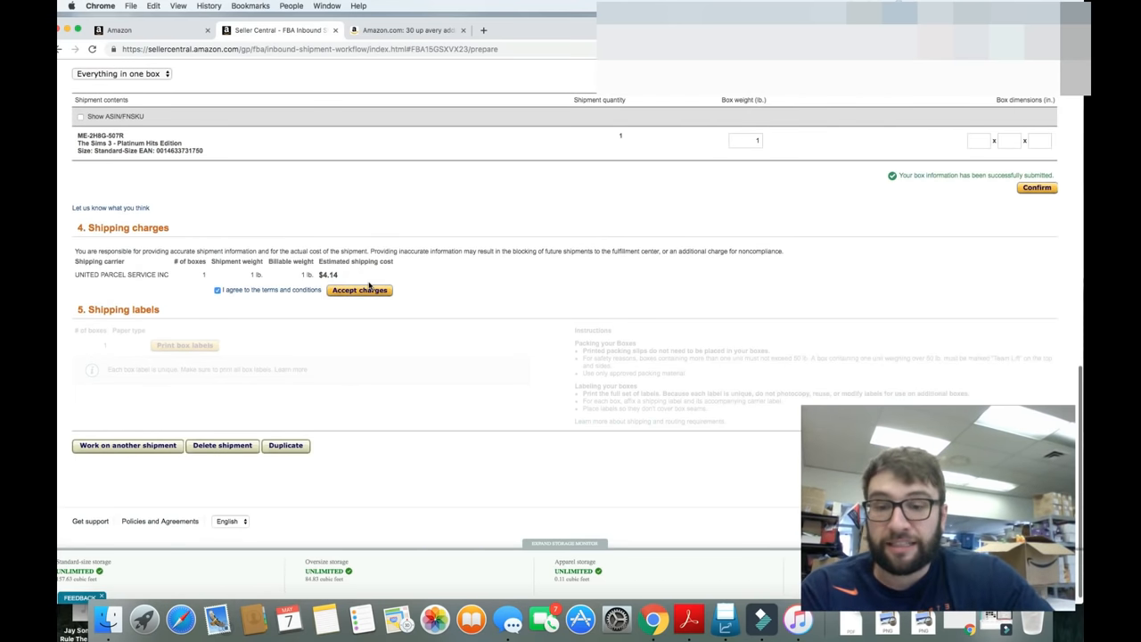
left_click(359, 290)
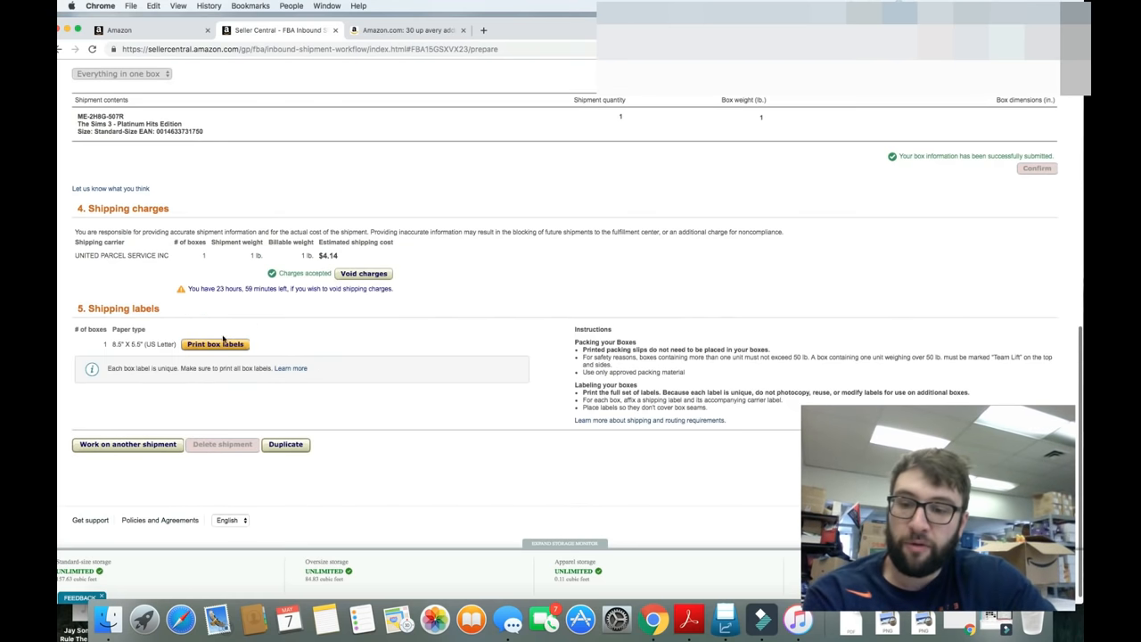
left_click(215, 344)
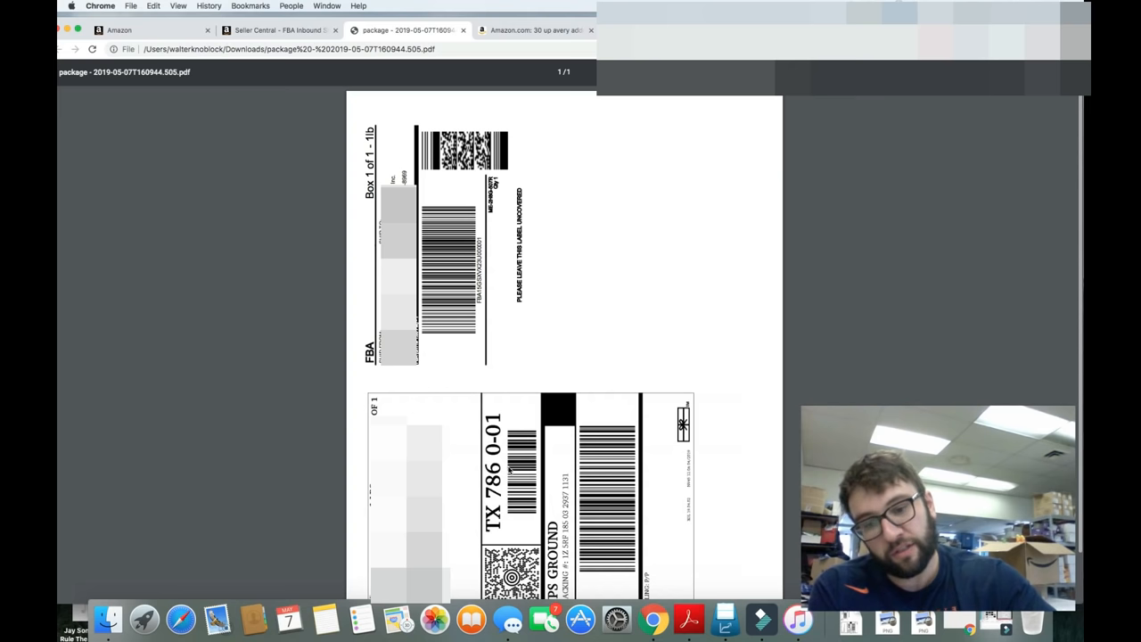
mouse_move(609, 268)
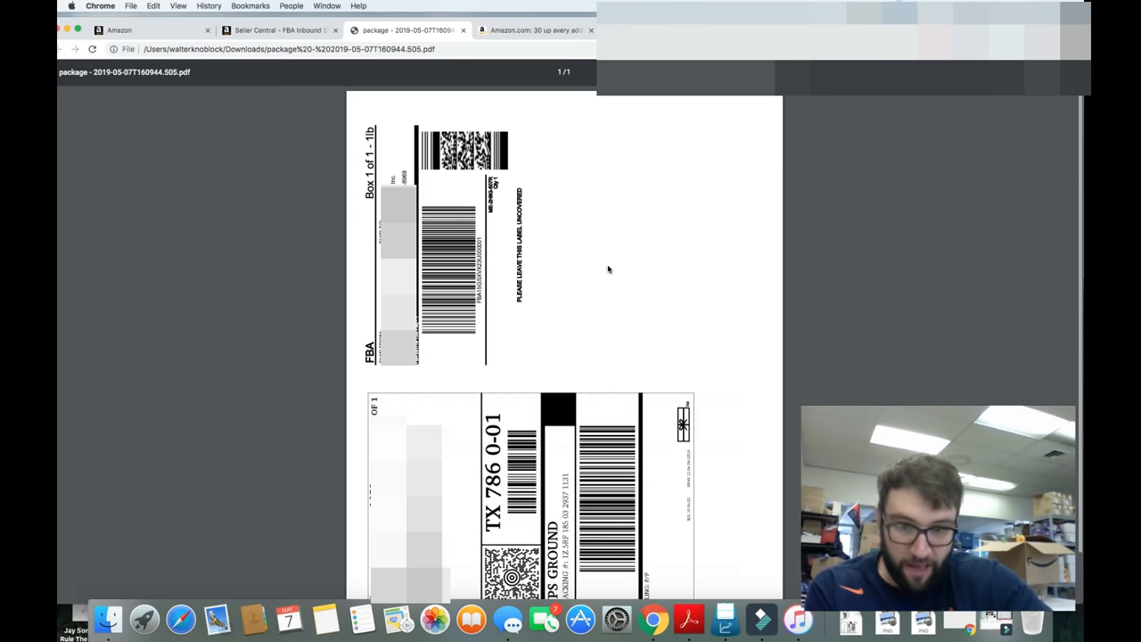
mouse_move(496, 383)
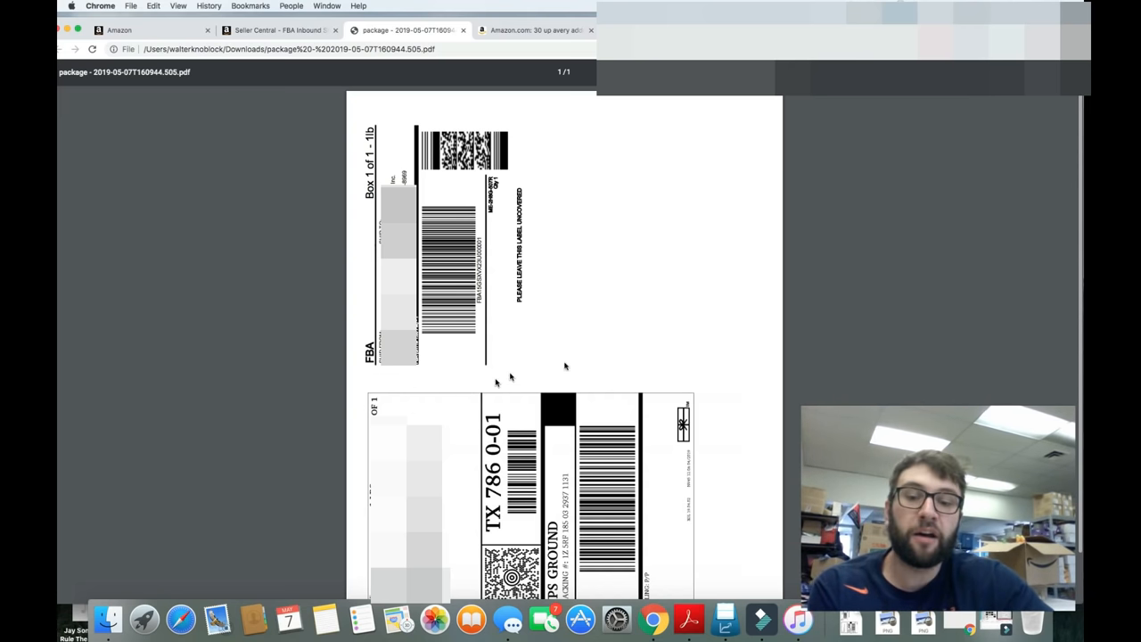
mouse_move(273, 388)
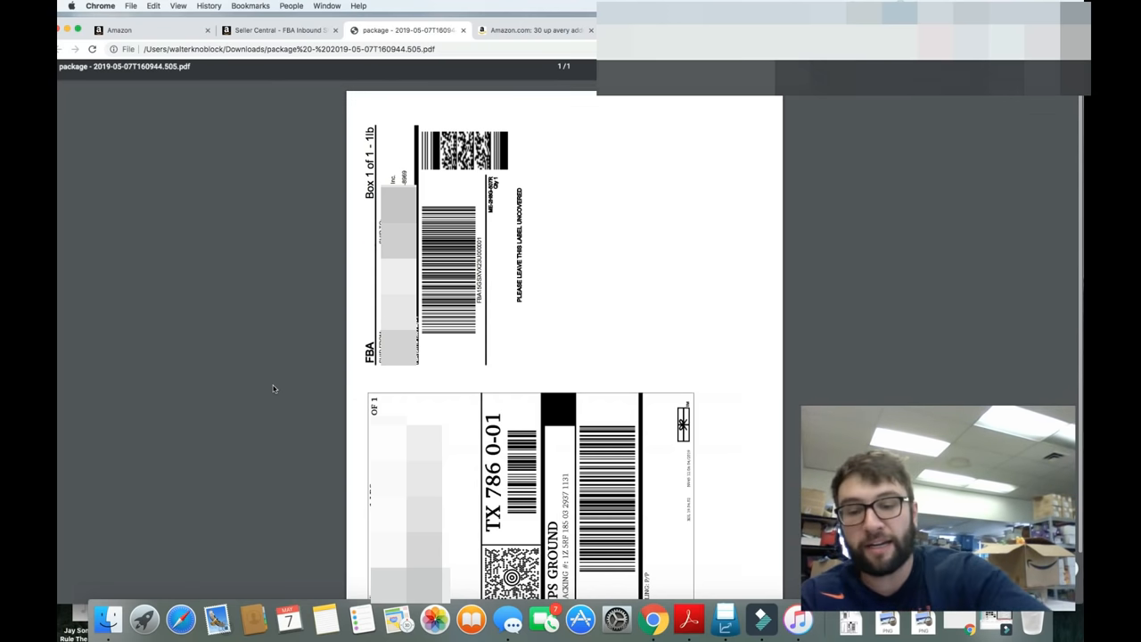
mouse_move(579, 167)
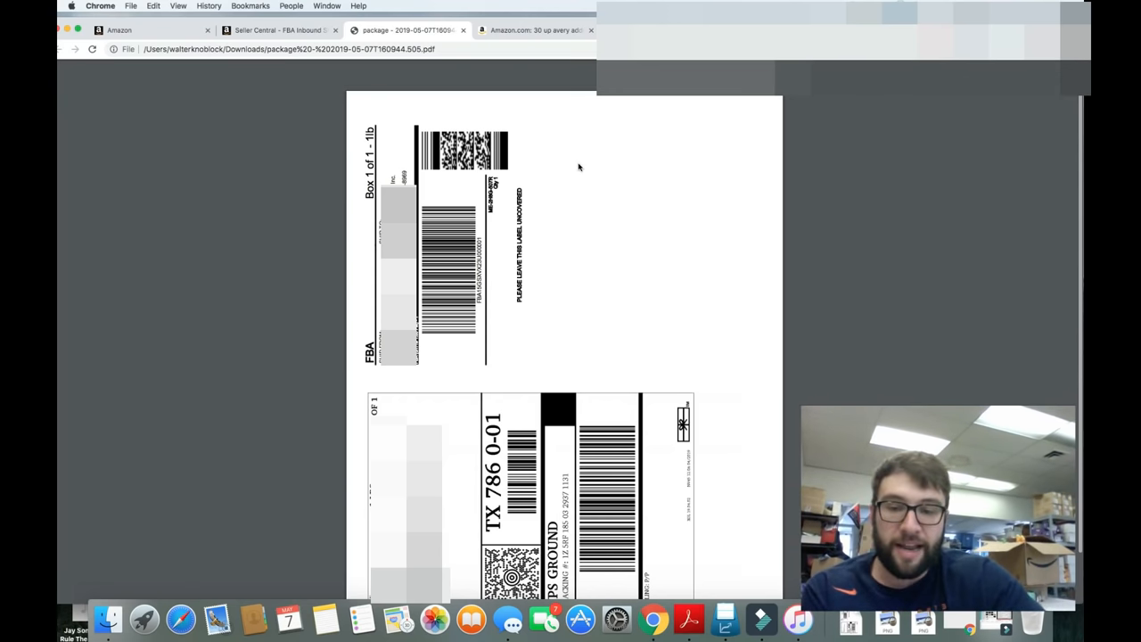
mouse_move(610, 378)
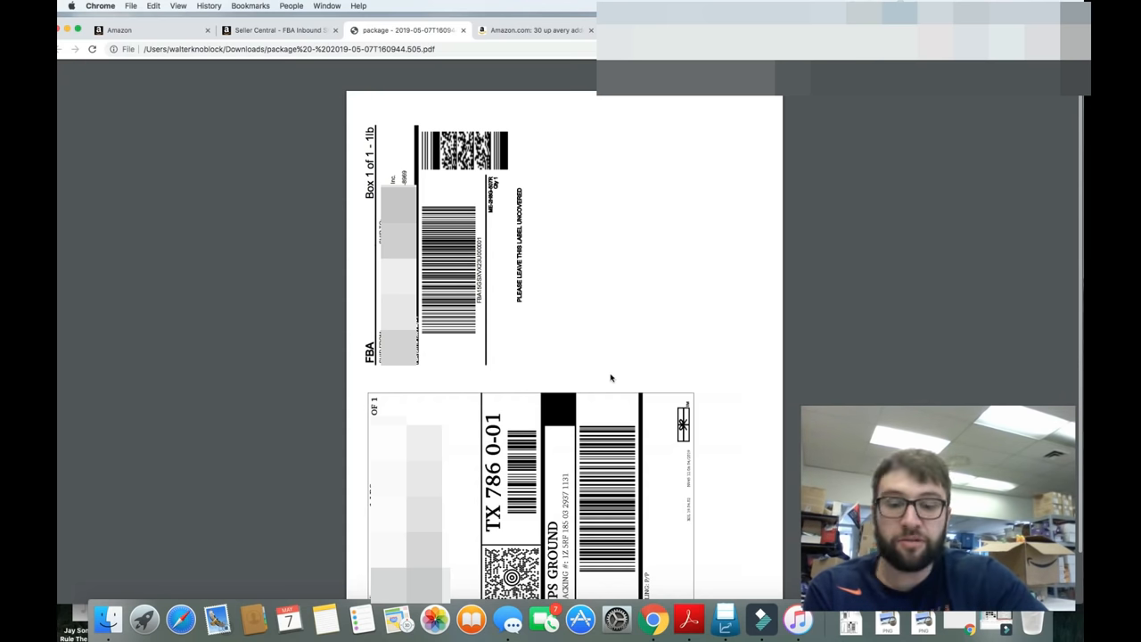
mouse_move(539, 321)
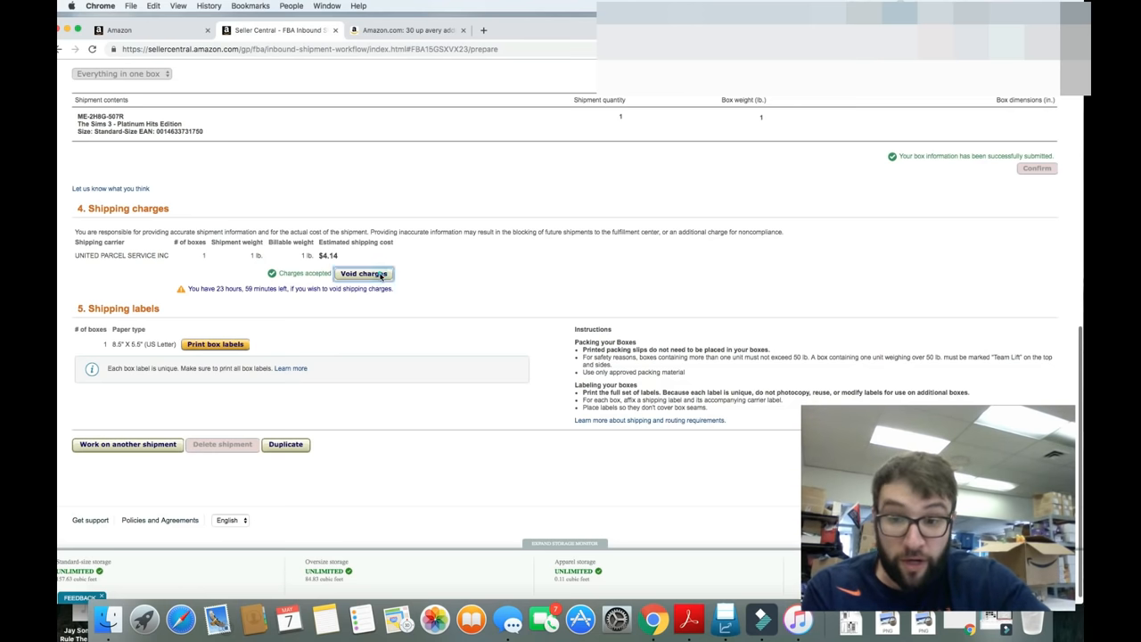
Void the $4.14 UPS charges and confirm permanent deletion of shipment FBA15GSXVXZ3
left_click(364, 274)
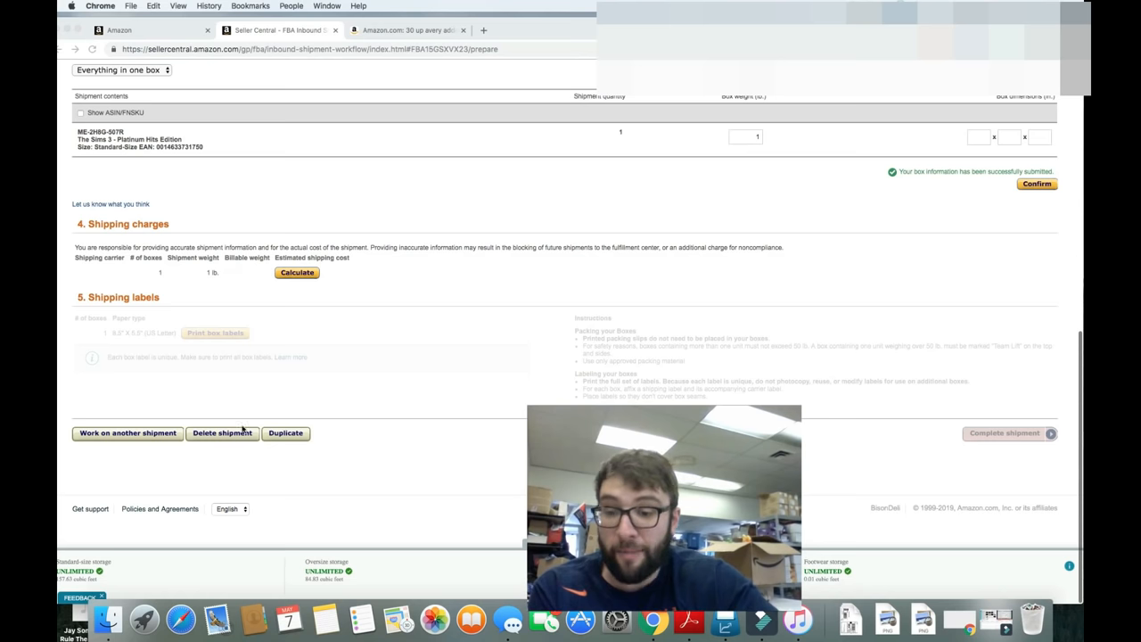
left_click(222, 432)
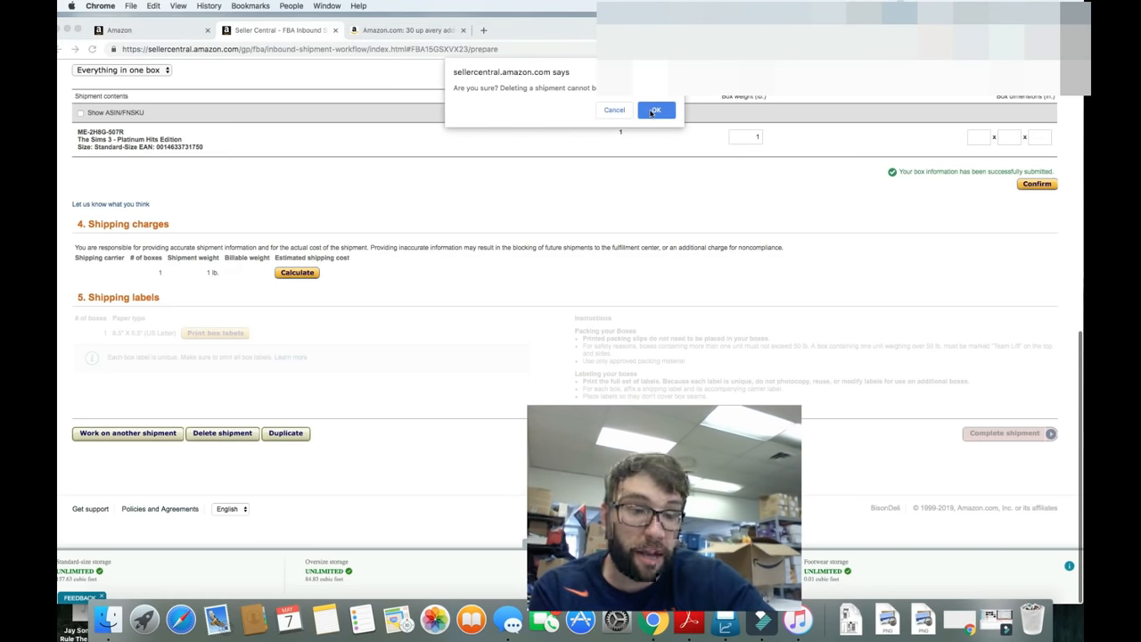
left_click(655, 109)
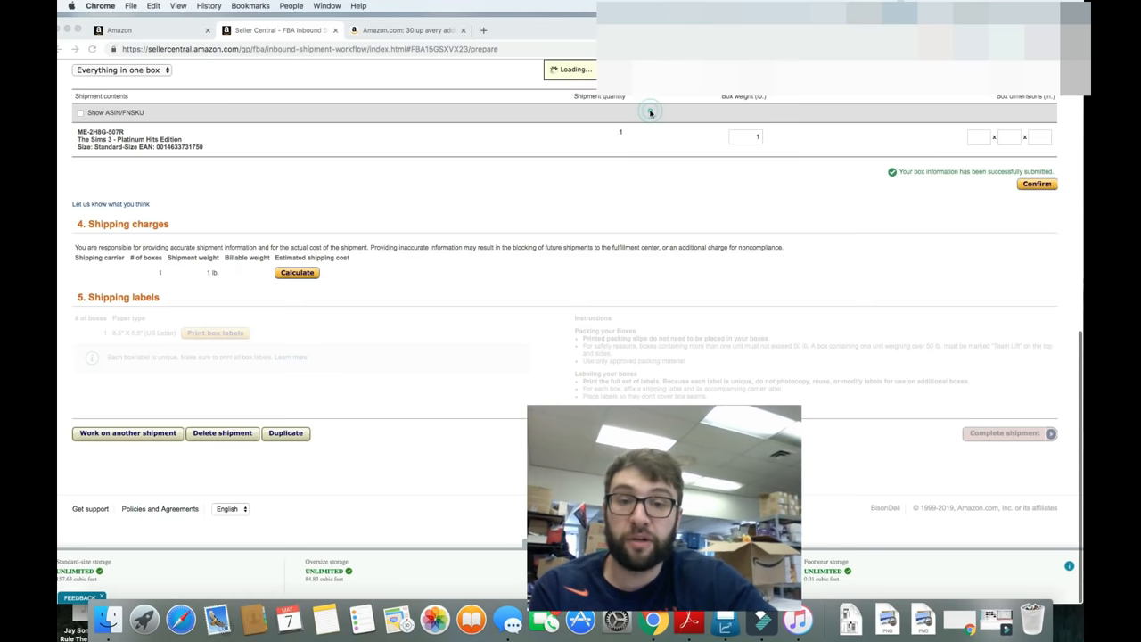